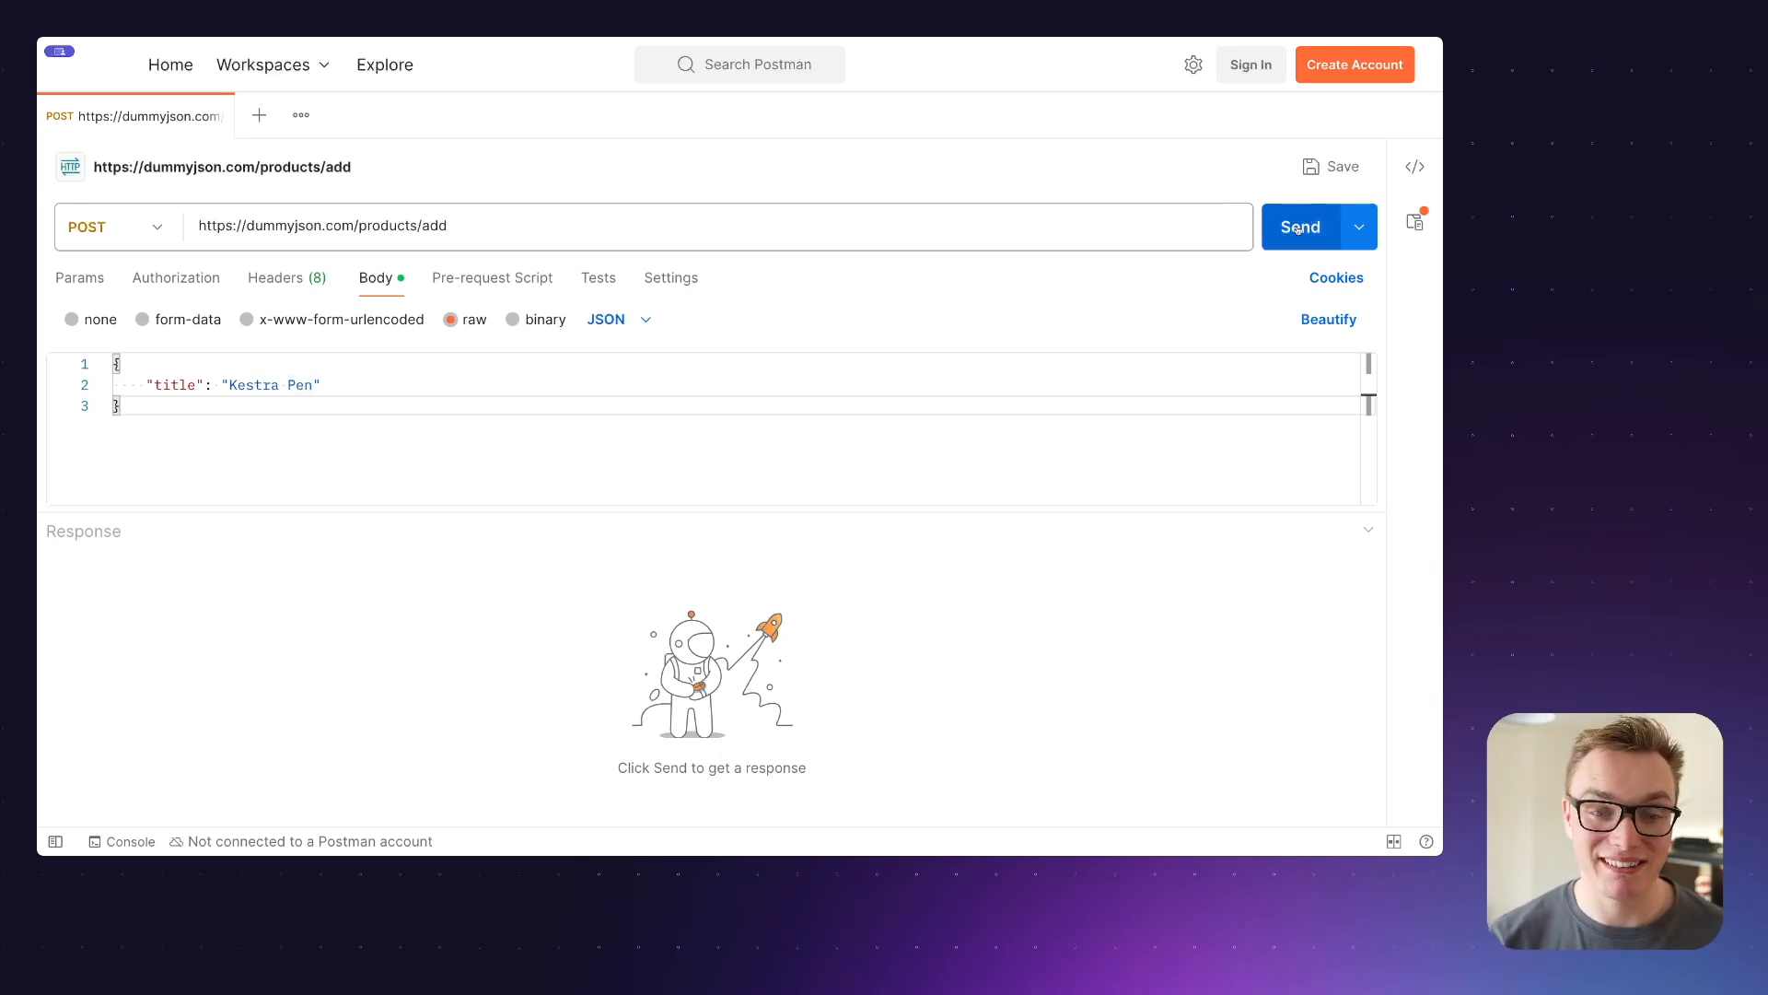
# Send the POST request adding the Kestra Pen product and read back id 101.
pyautogui.click(1299, 227)
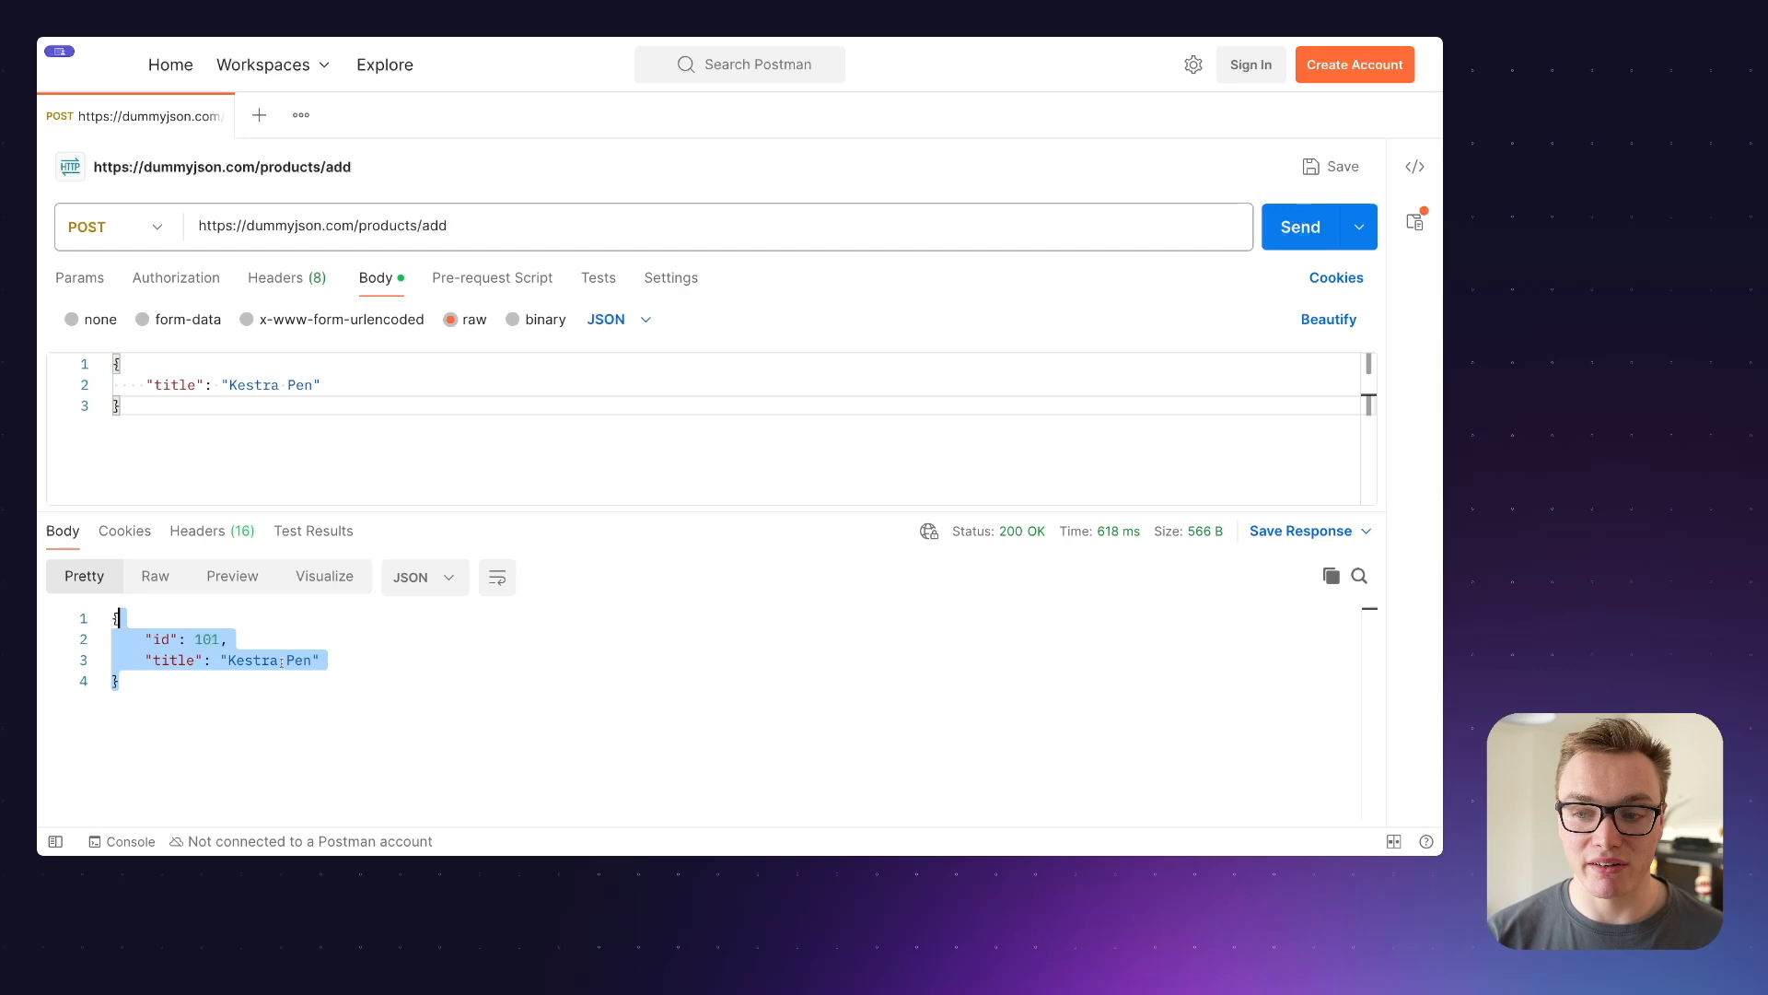
pyautogui.moveTo(1020, 530)
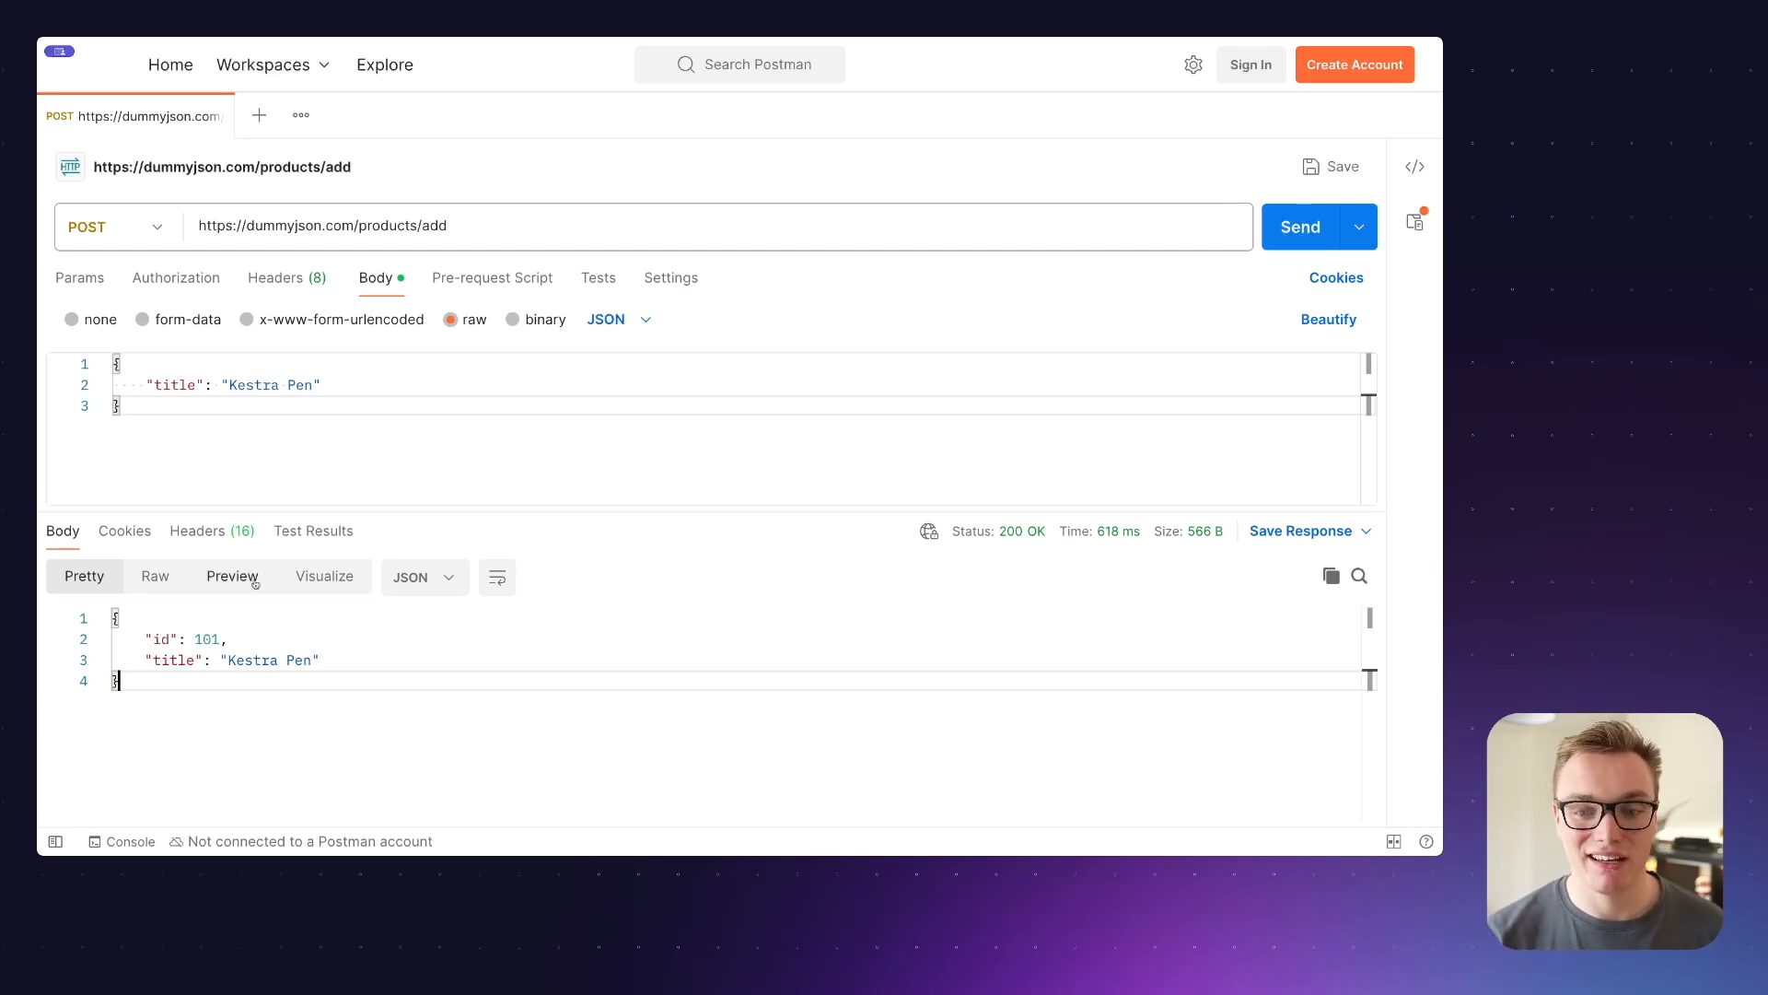
pyautogui.click(196, 531)
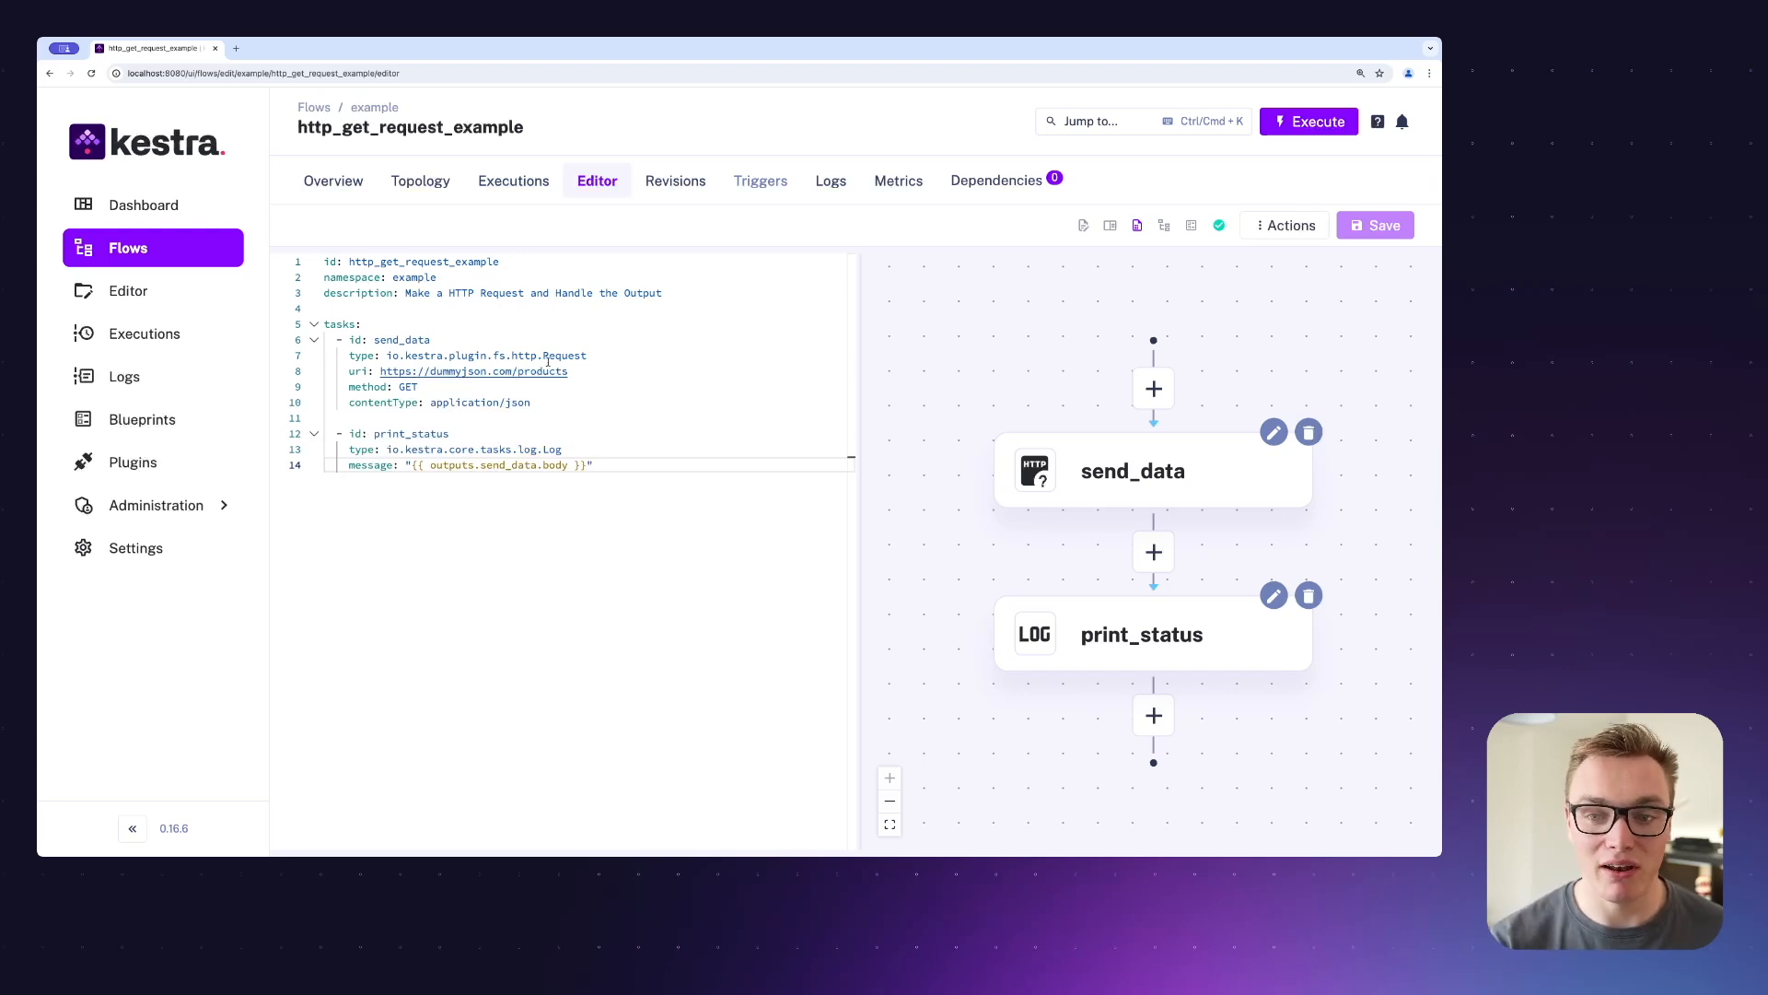
# Review the flow's HTTP Request task type and its dummyjson products URI.
pyautogui.doubleClick(546, 356)
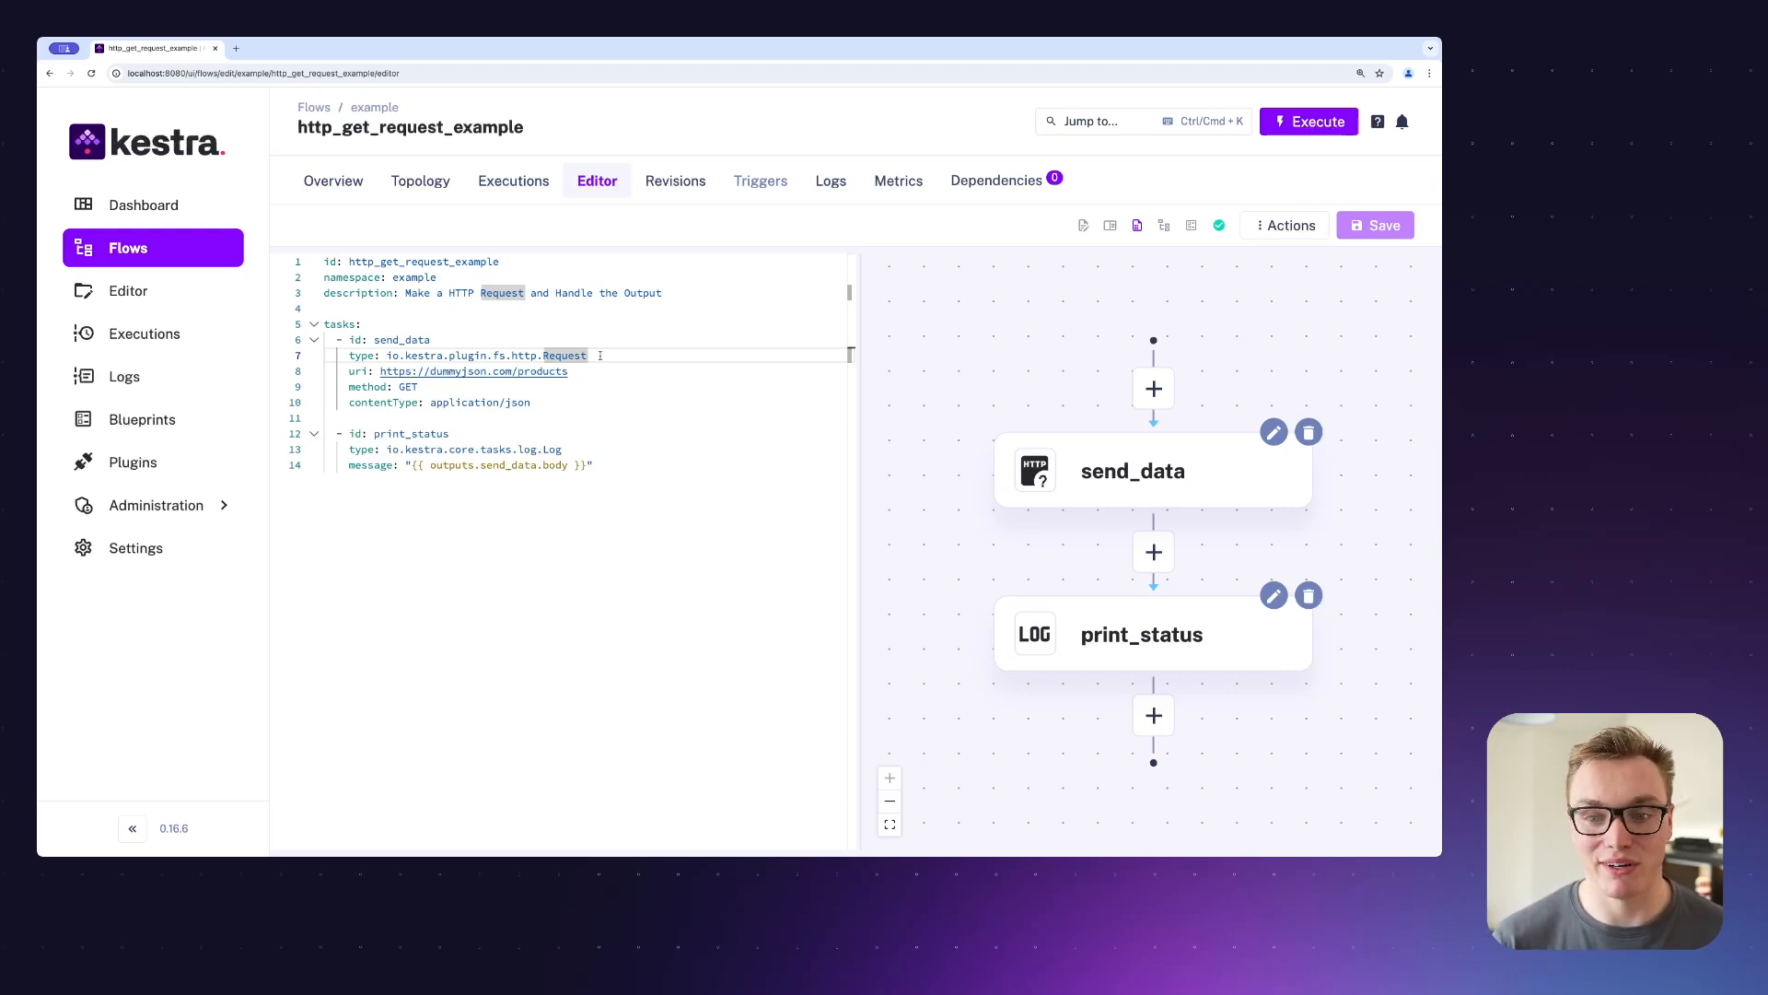
pyautogui.doubleClick(366, 387)
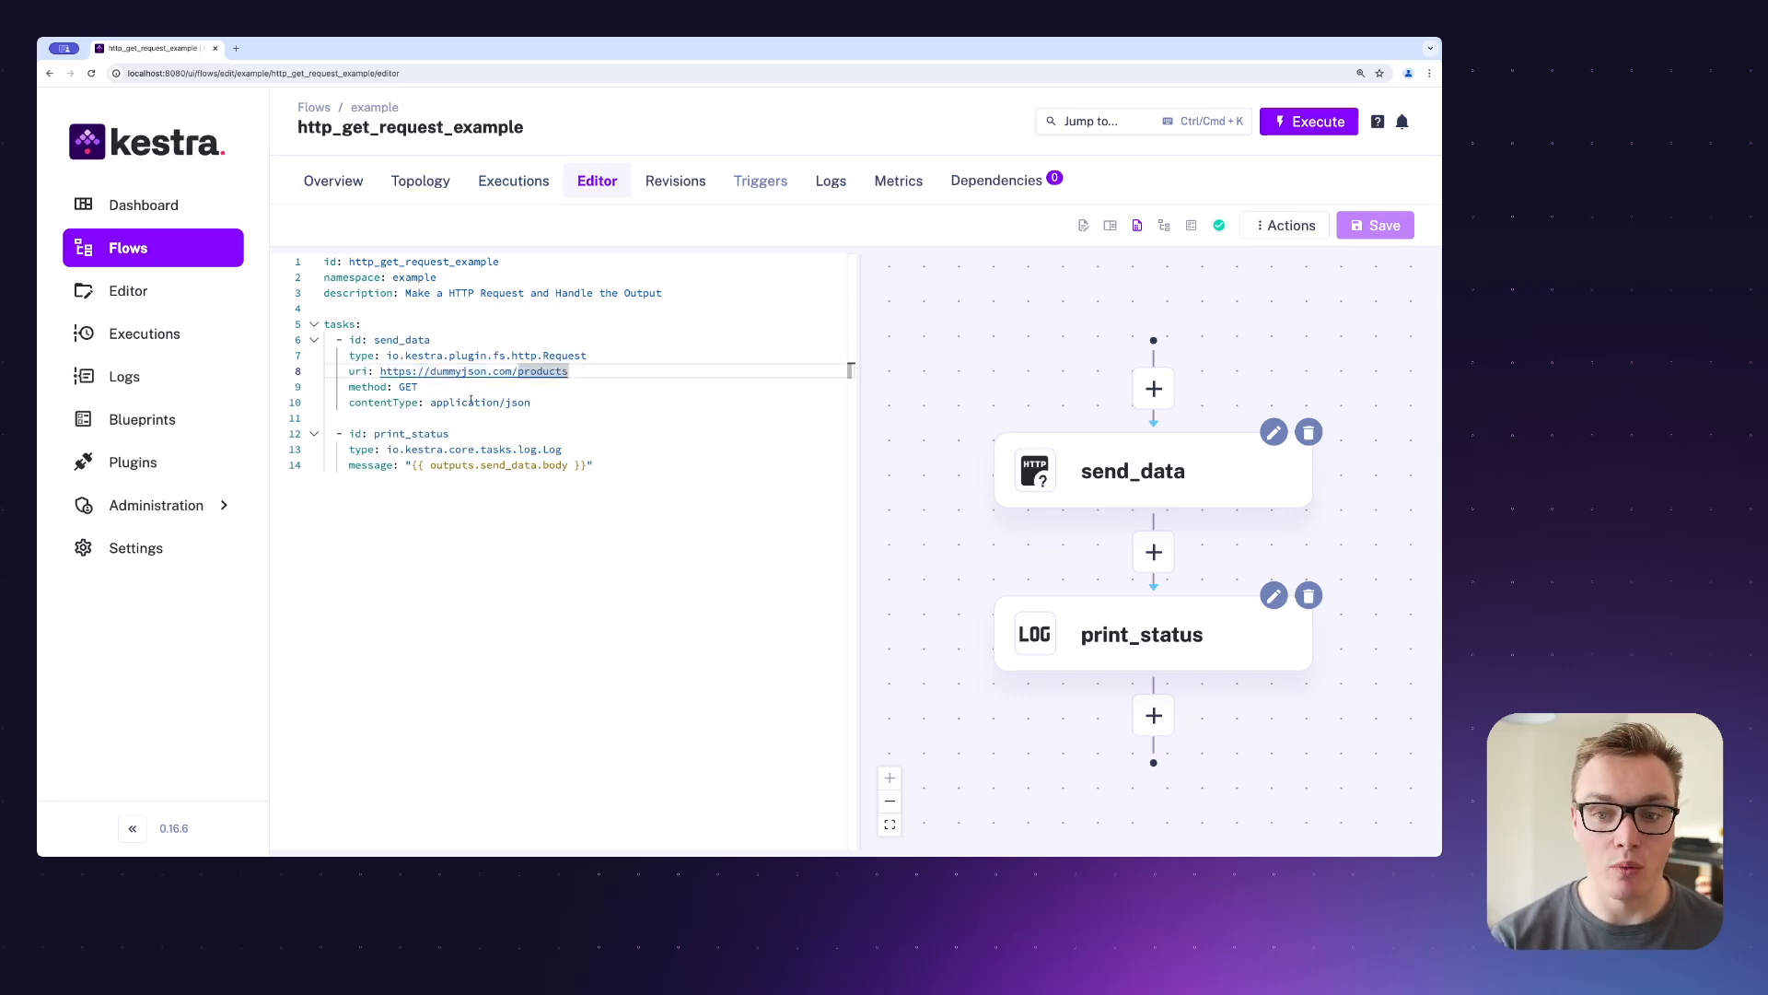
pyautogui.moveTo(462, 402)
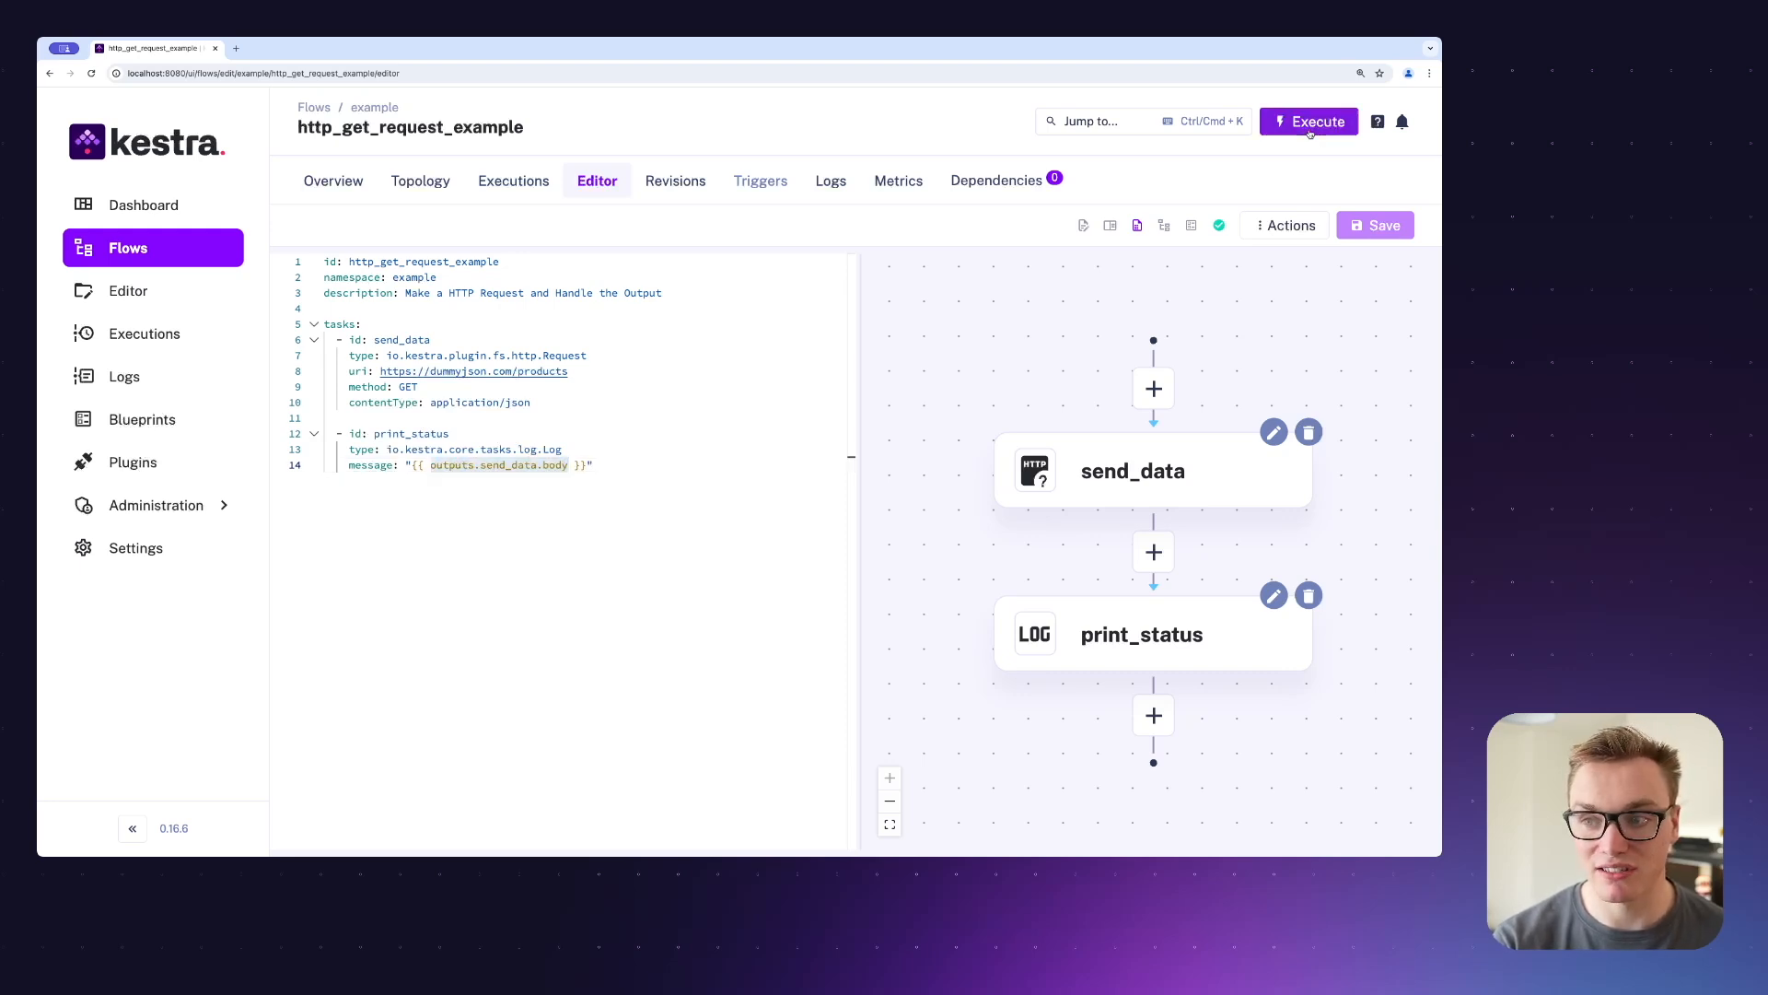
# Execute the GET flow and scroll through the logged product list.
pyautogui.click(1307, 122)
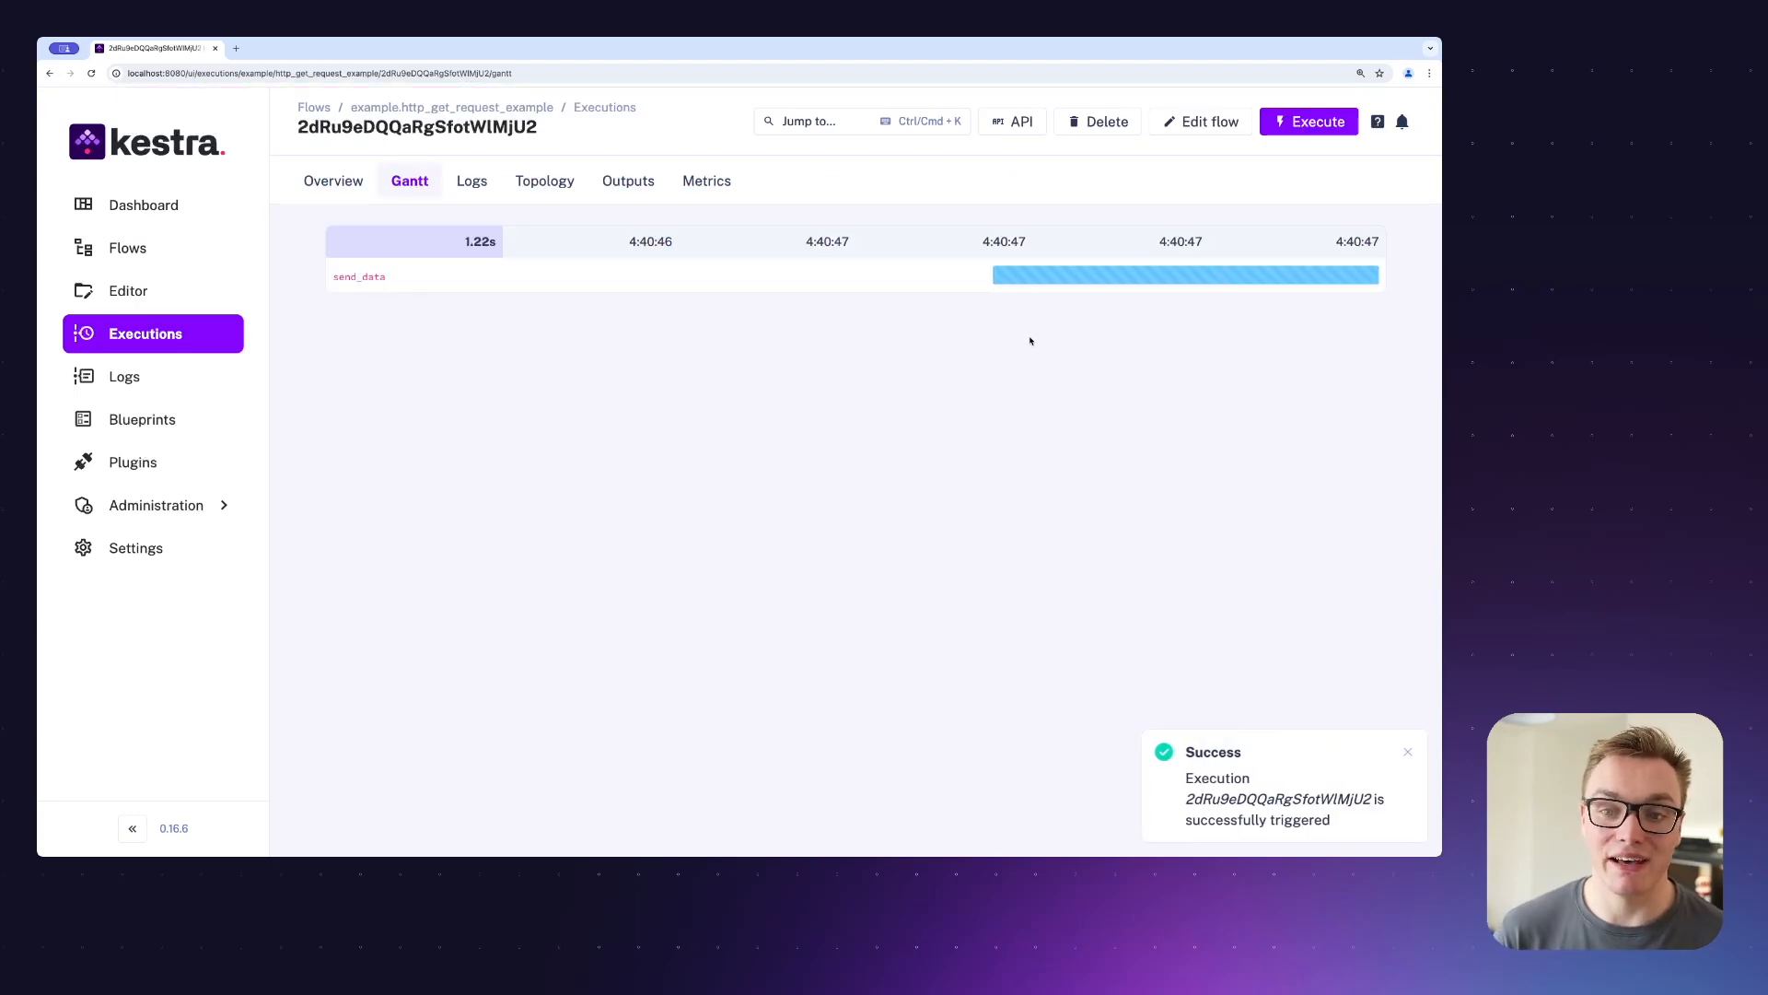
pyautogui.click(470, 181)
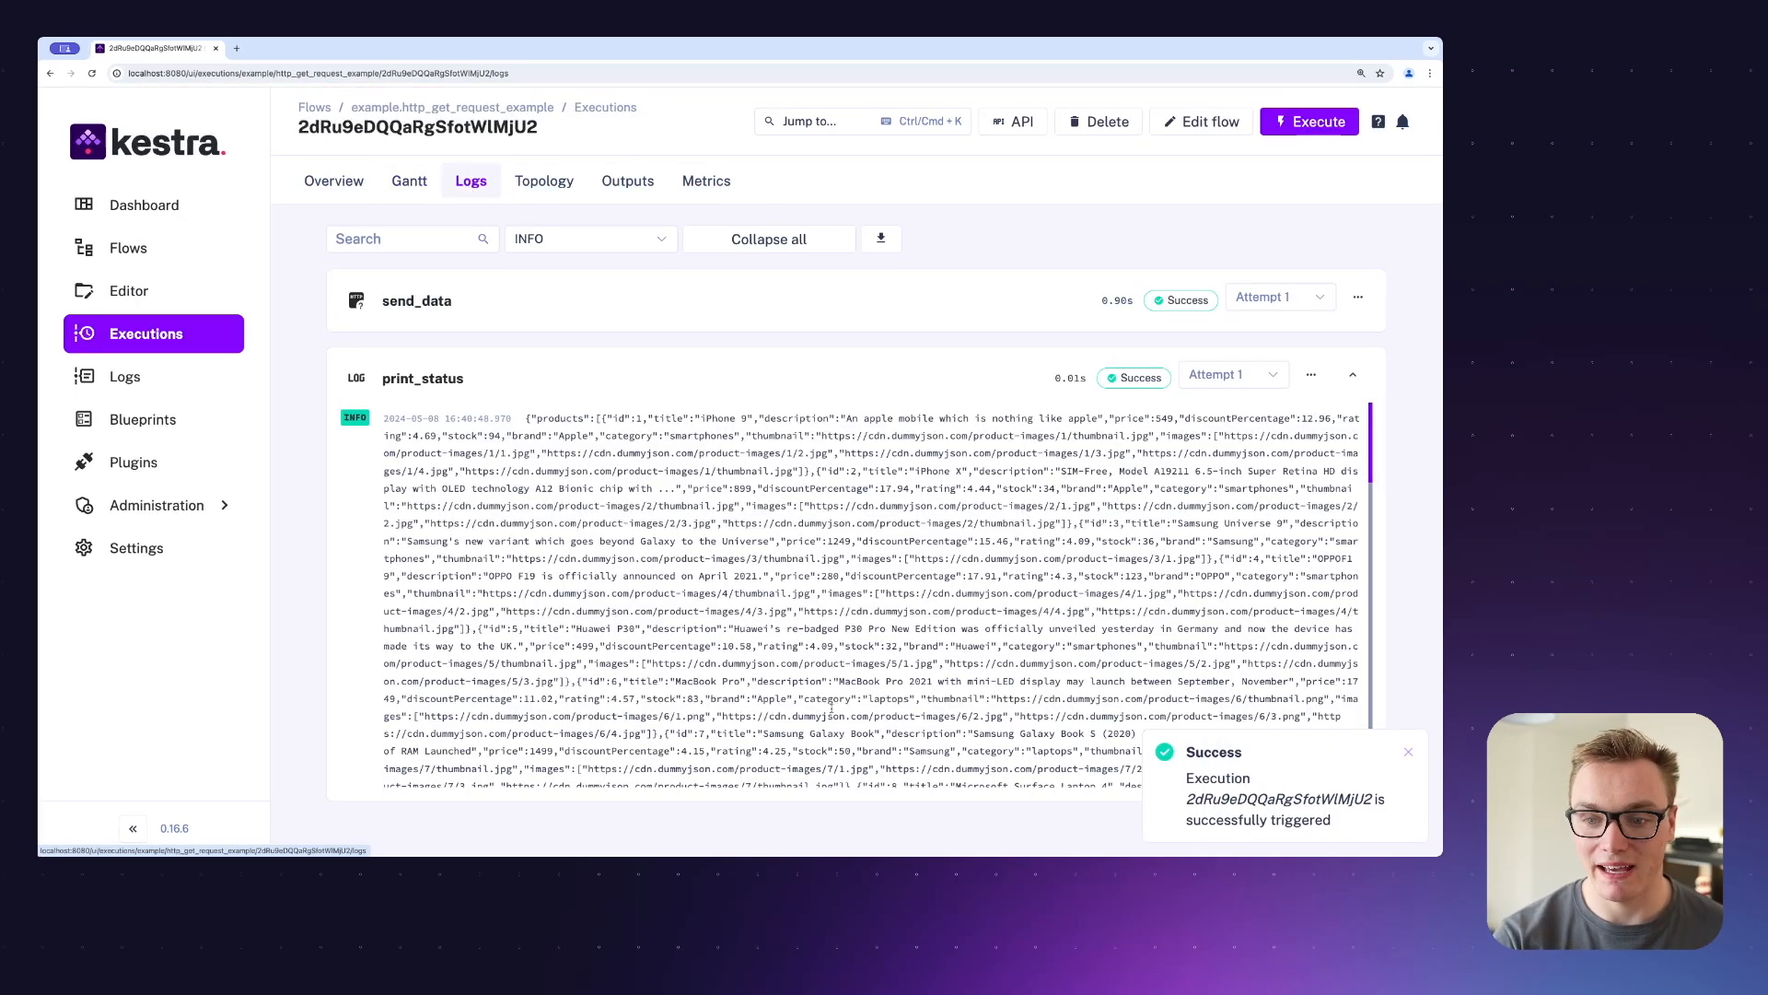
pyautogui.scroll(-3)
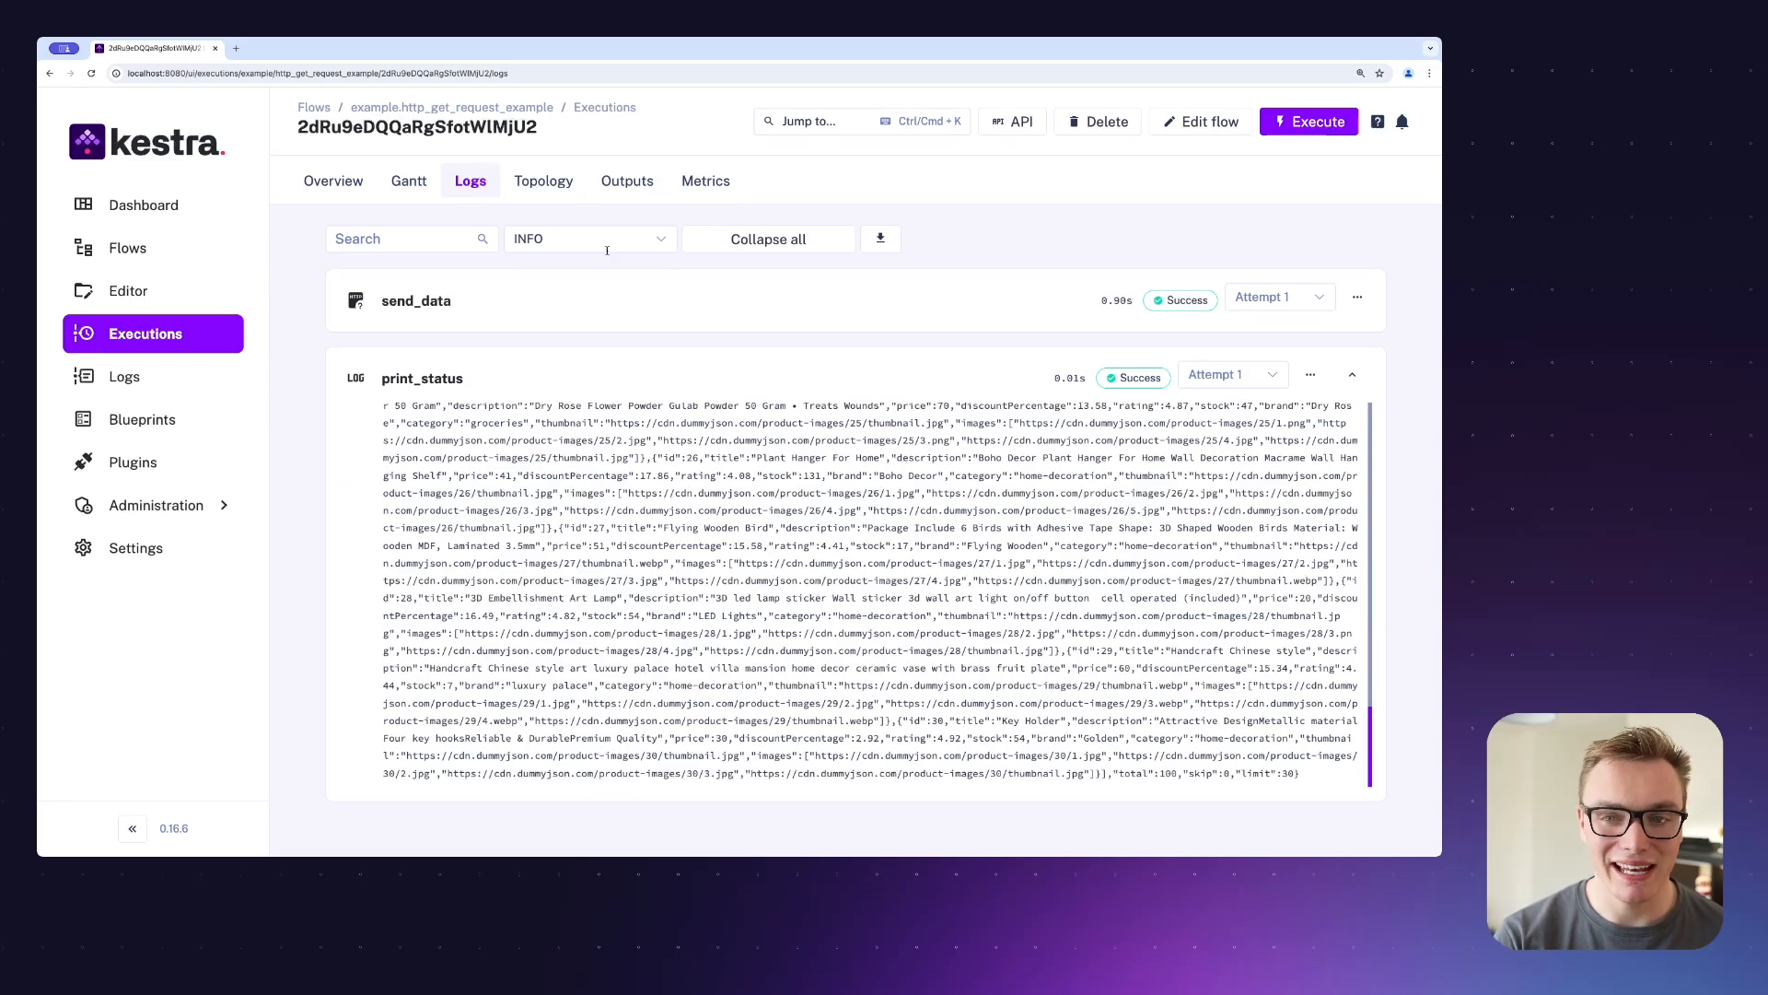
# Render {{ outputs.send_data.body }} from the send_data task outputs.
pyautogui.click(628, 181)
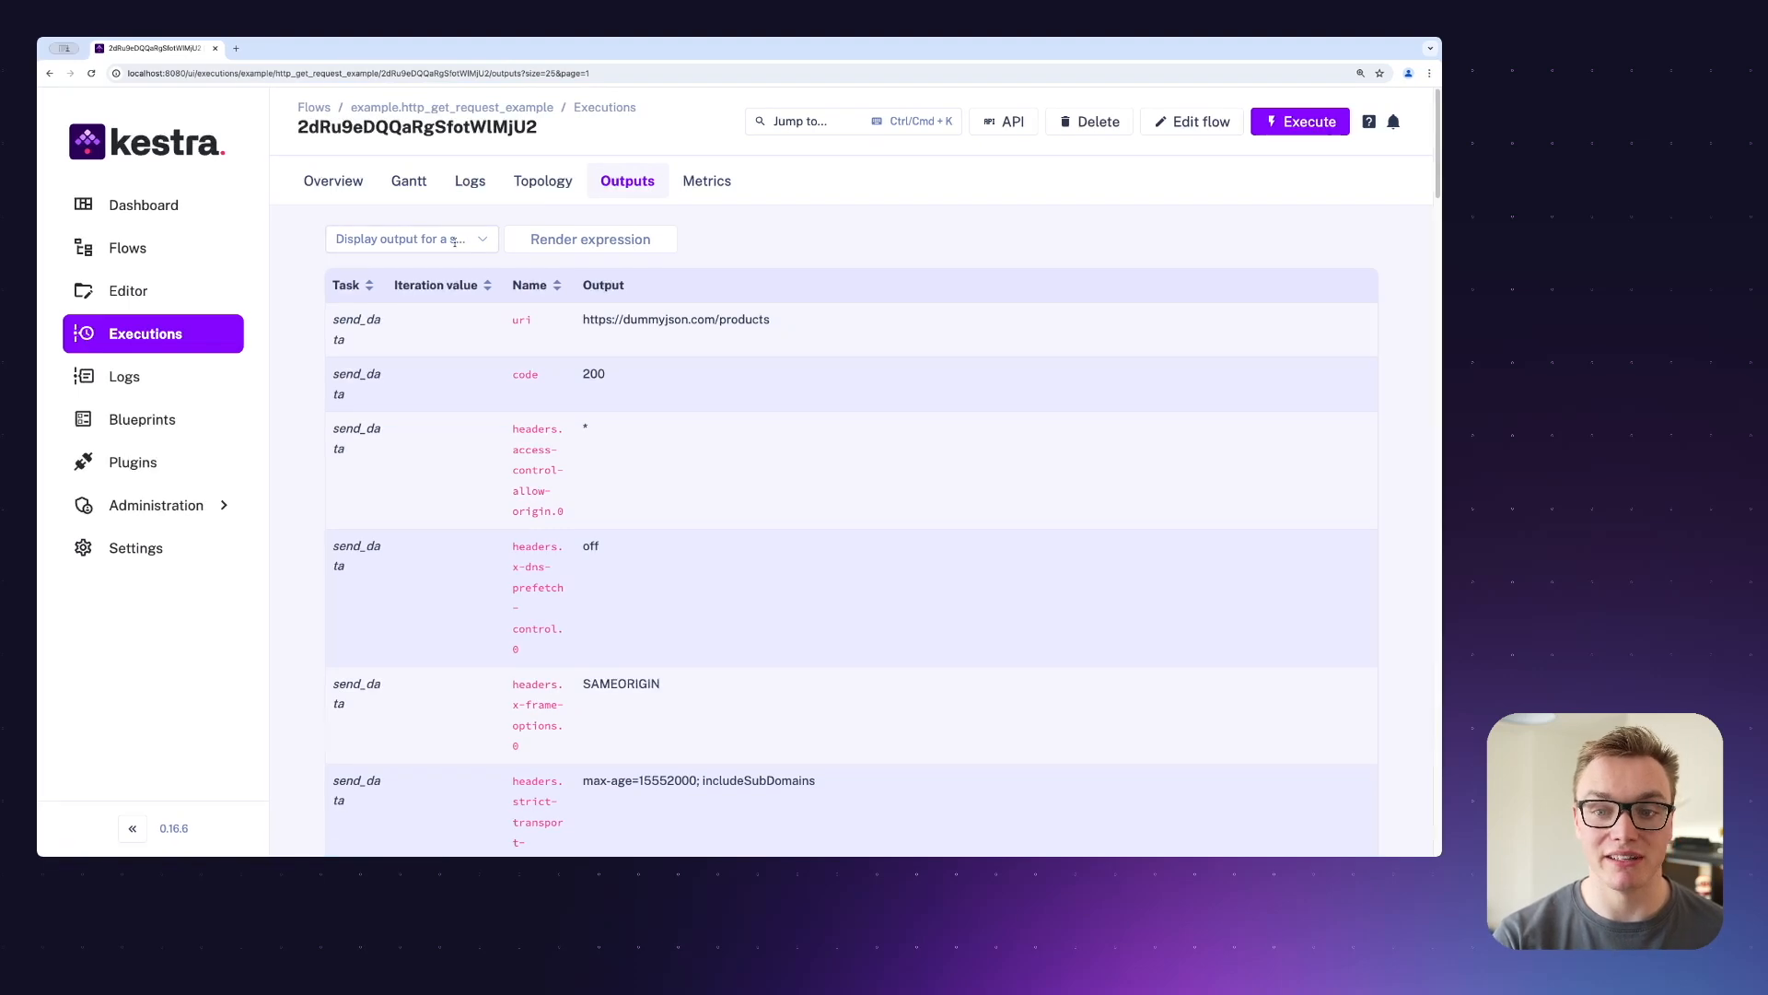
pyautogui.click(411, 238)
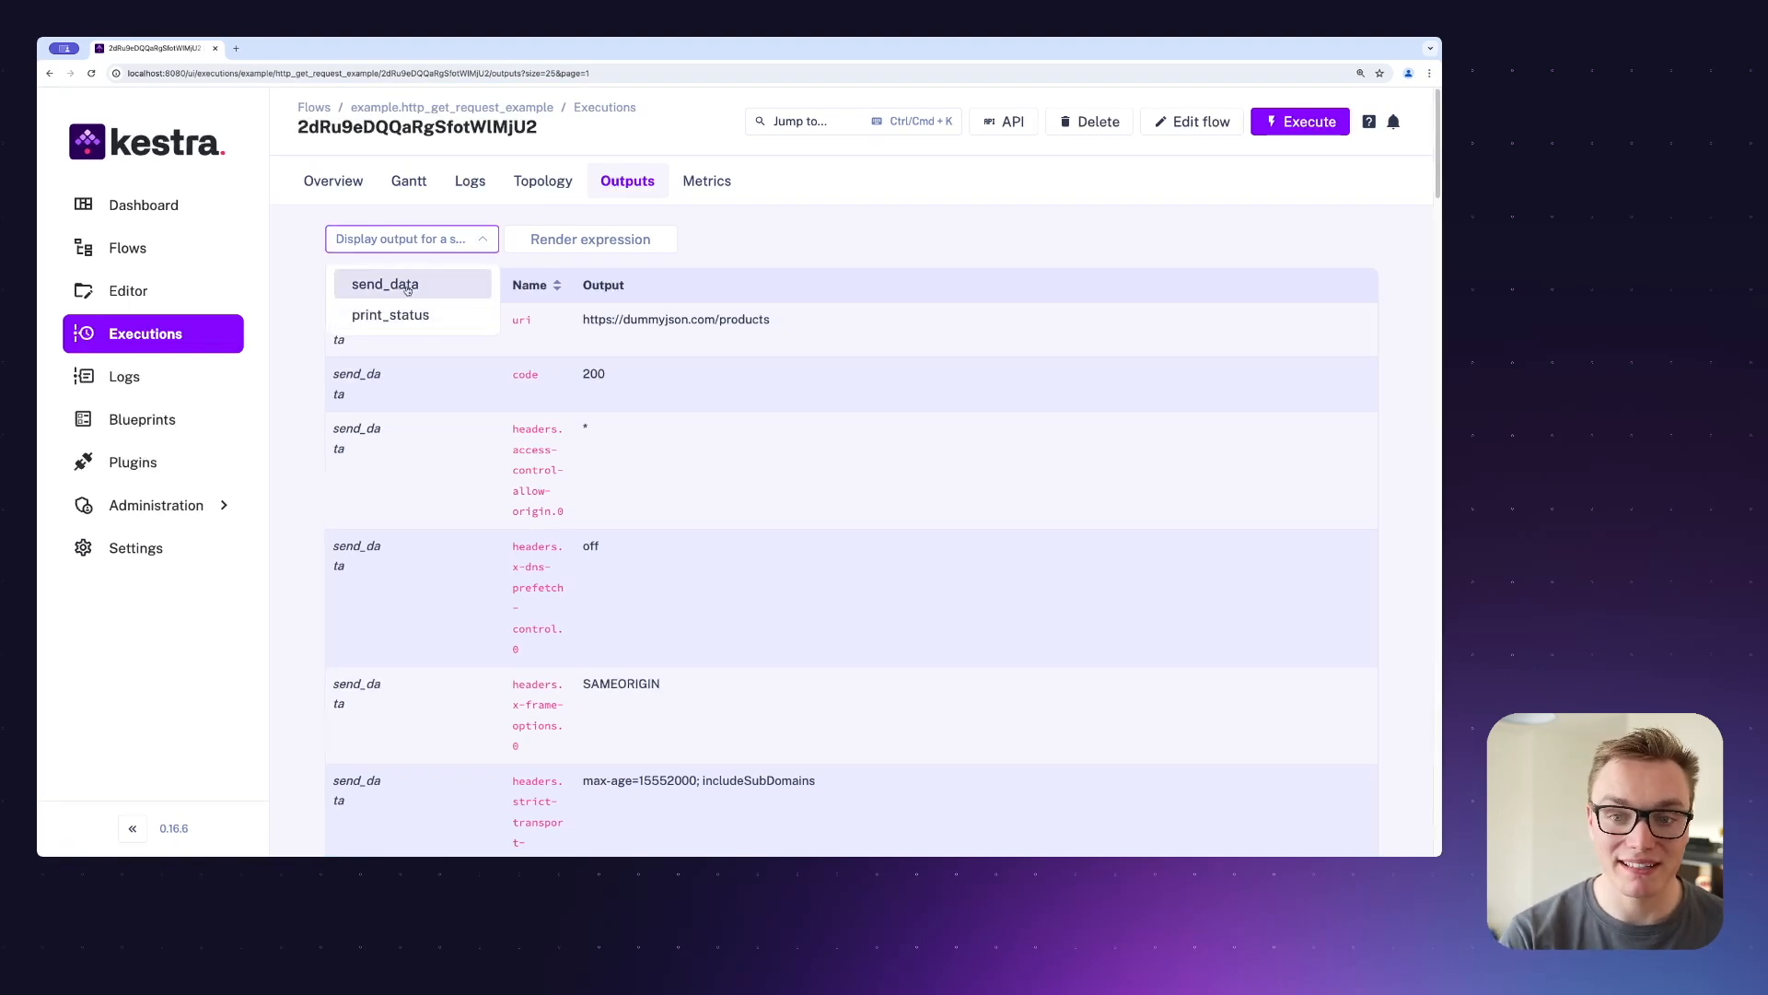
pyautogui.click(589, 238)
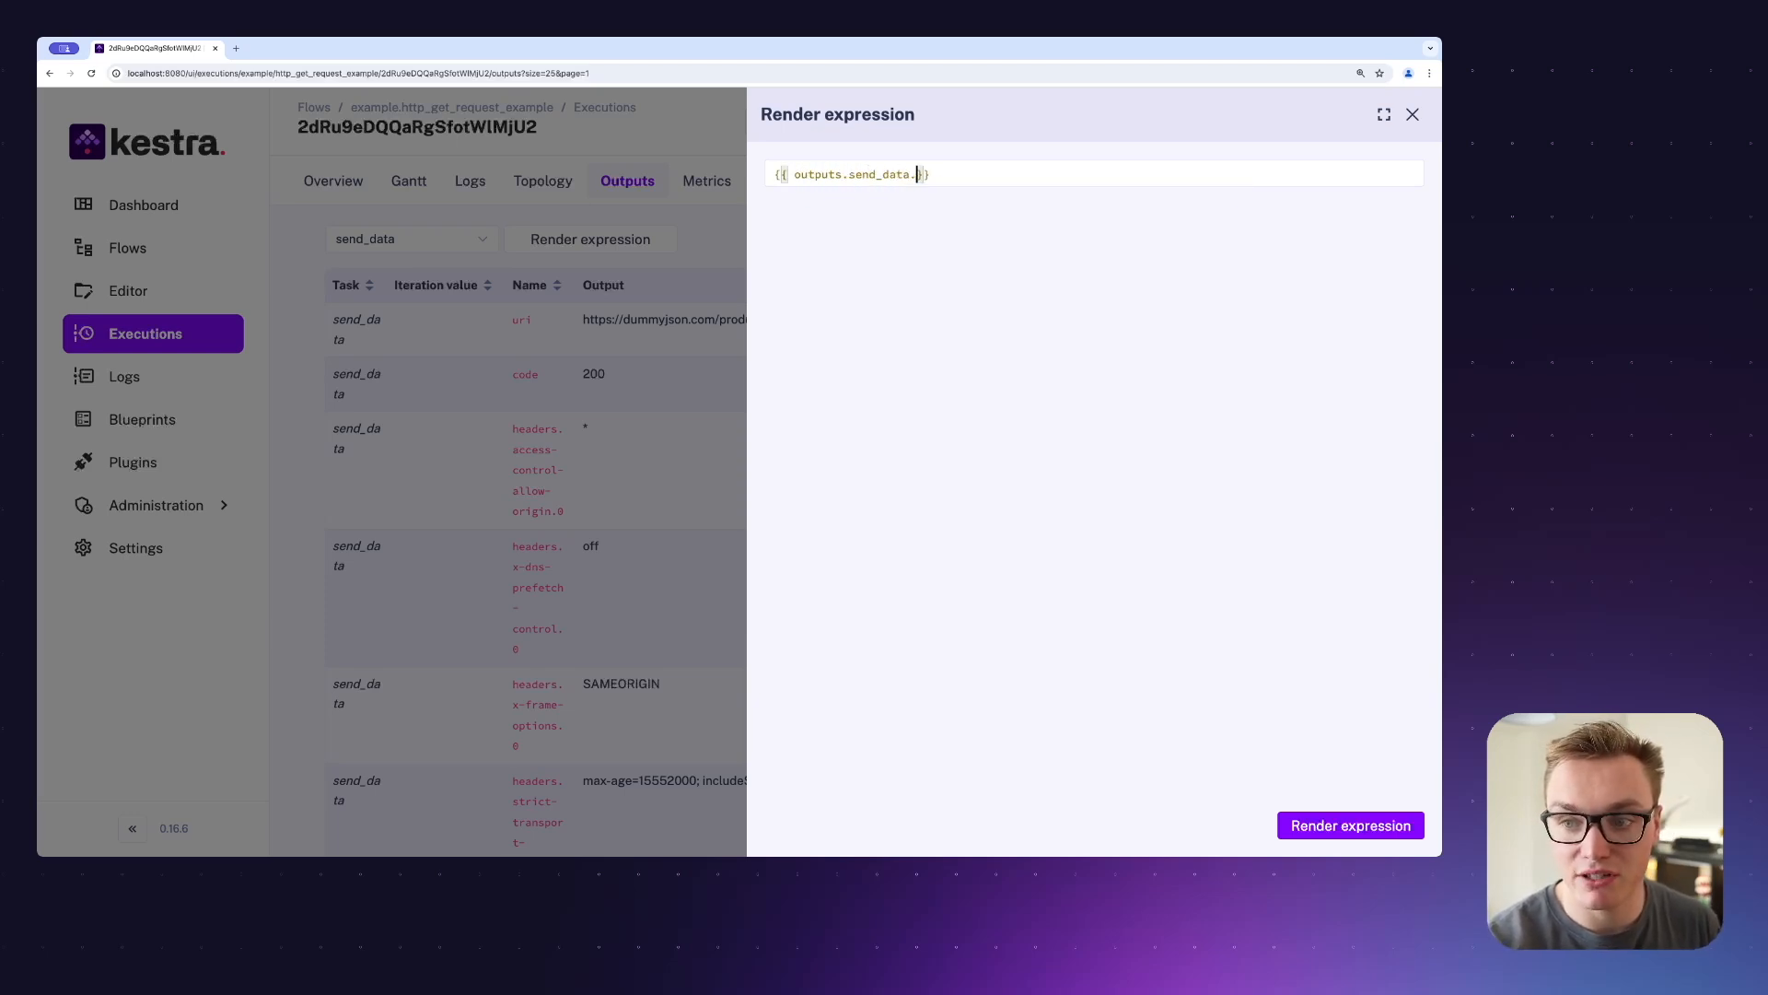
pyautogui.write('body')
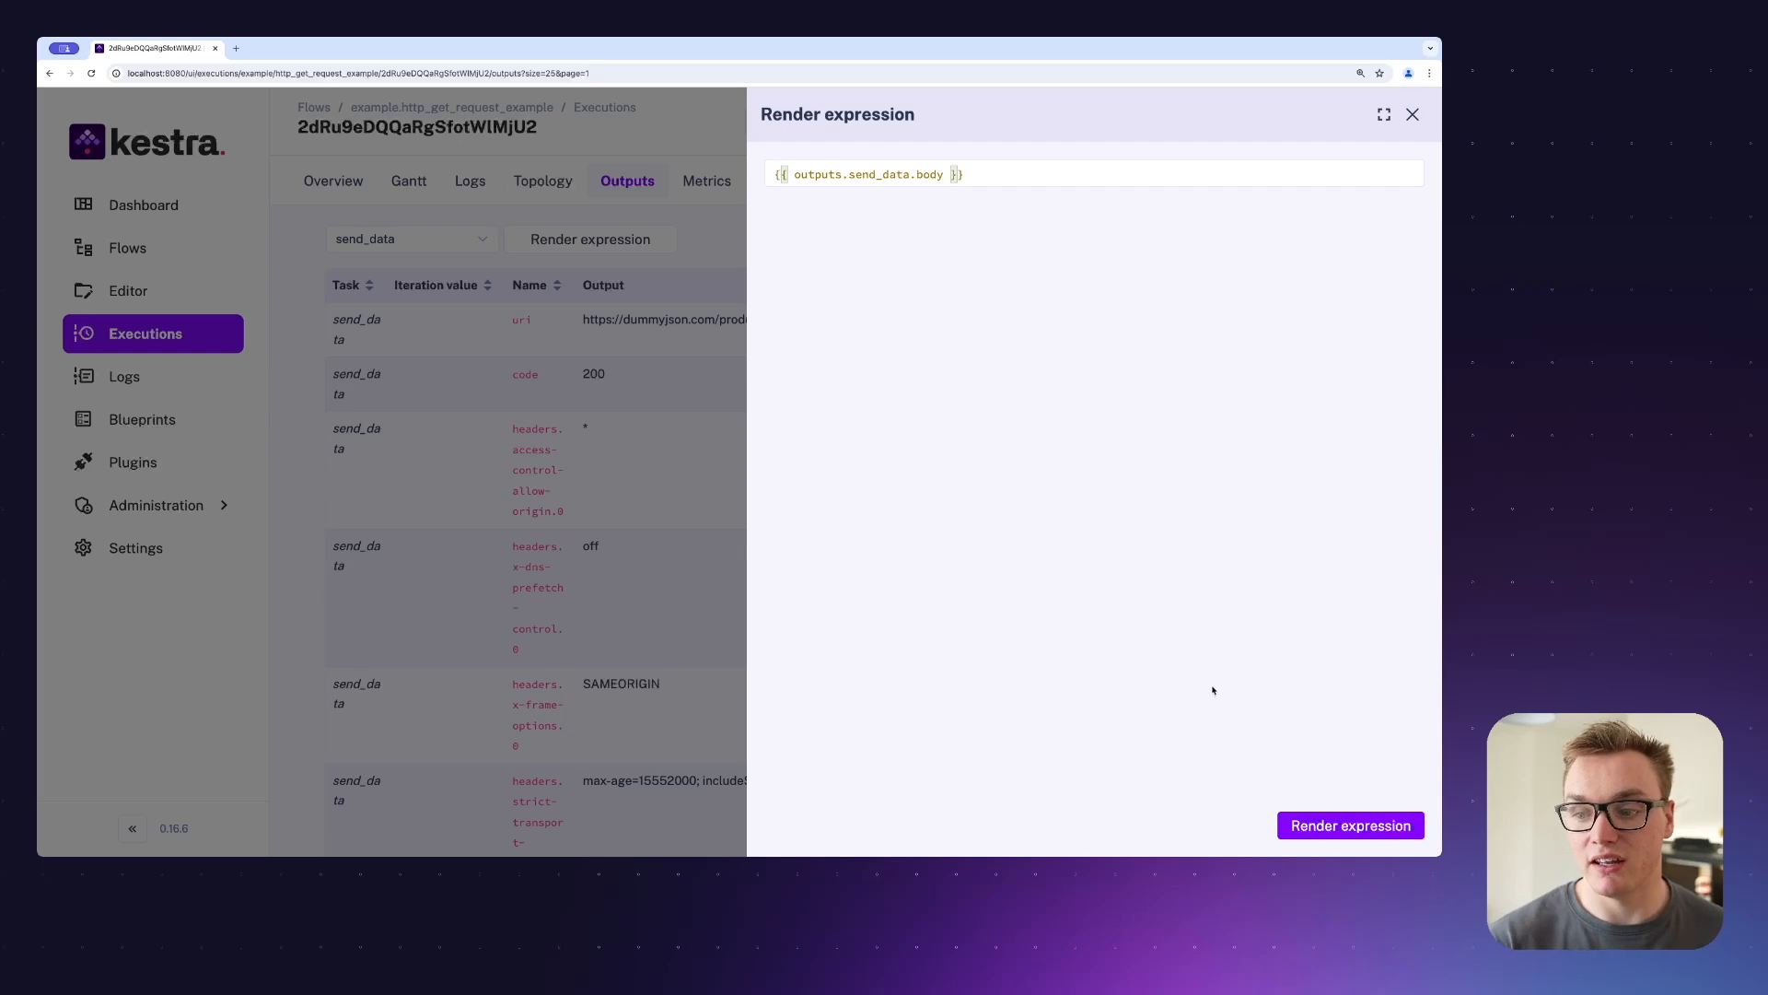
pyautogui.click(1351, 824)
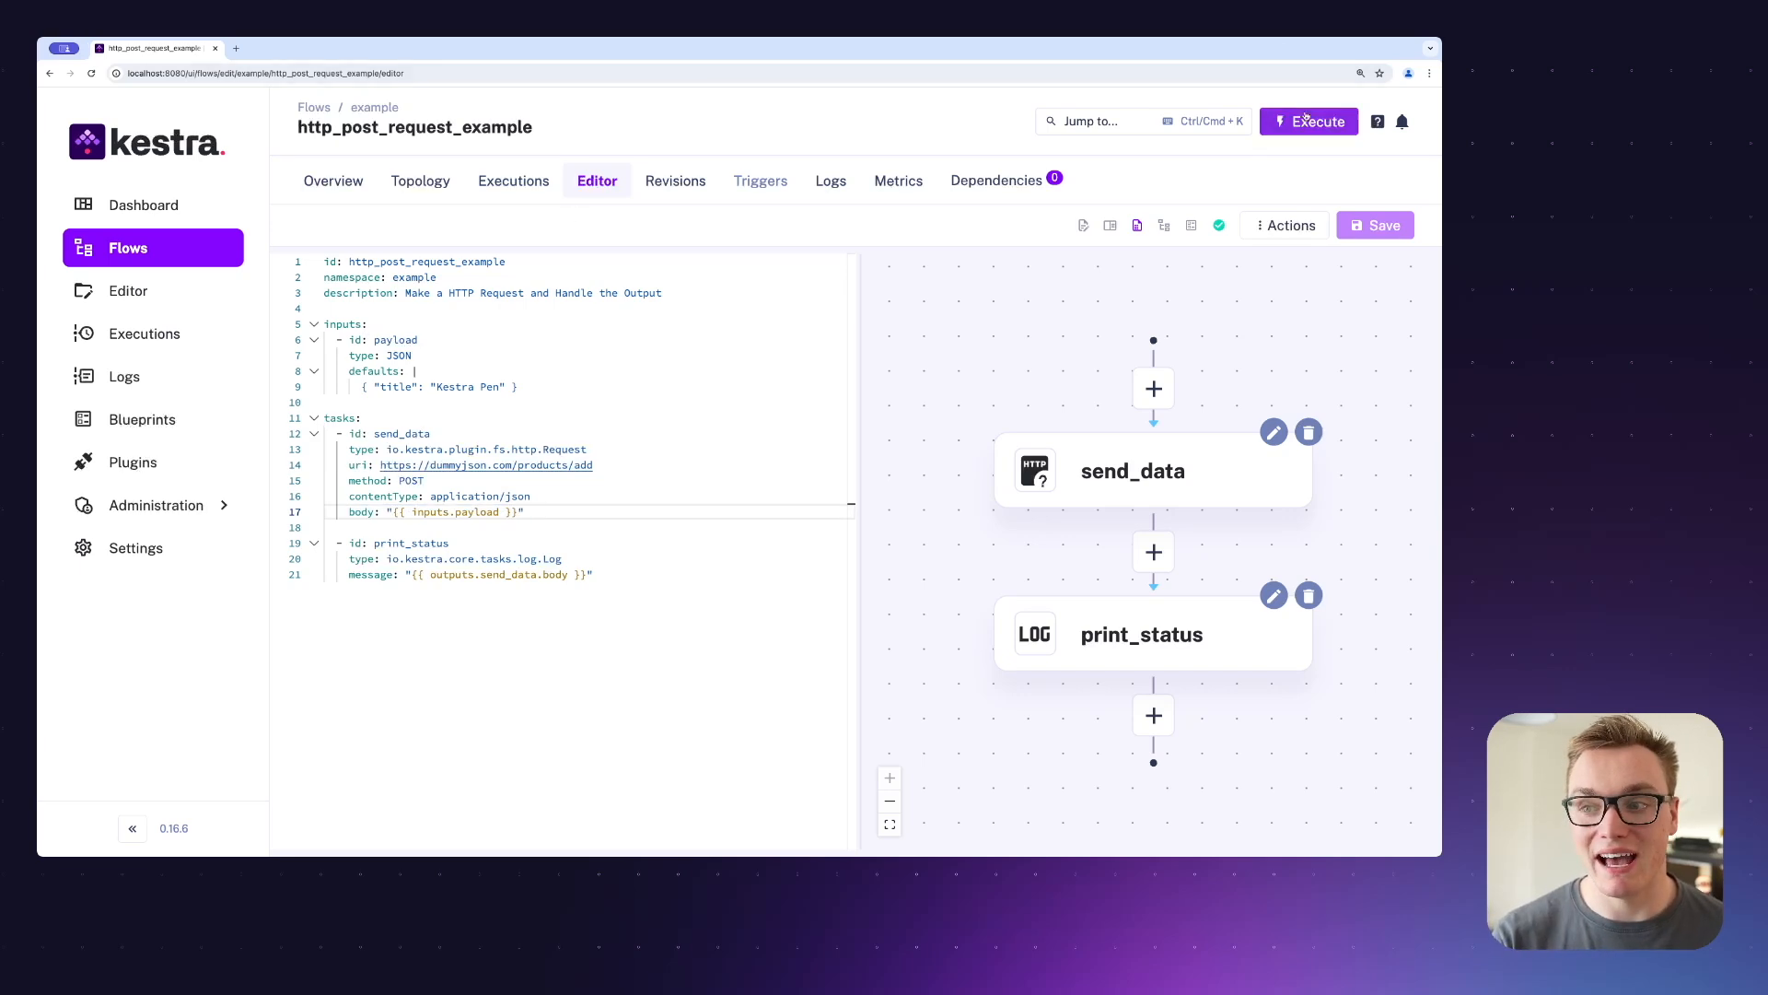
# Execute the http_post_request_example flow to bring up its payload input form.
pyautogui.click(1307, 121)
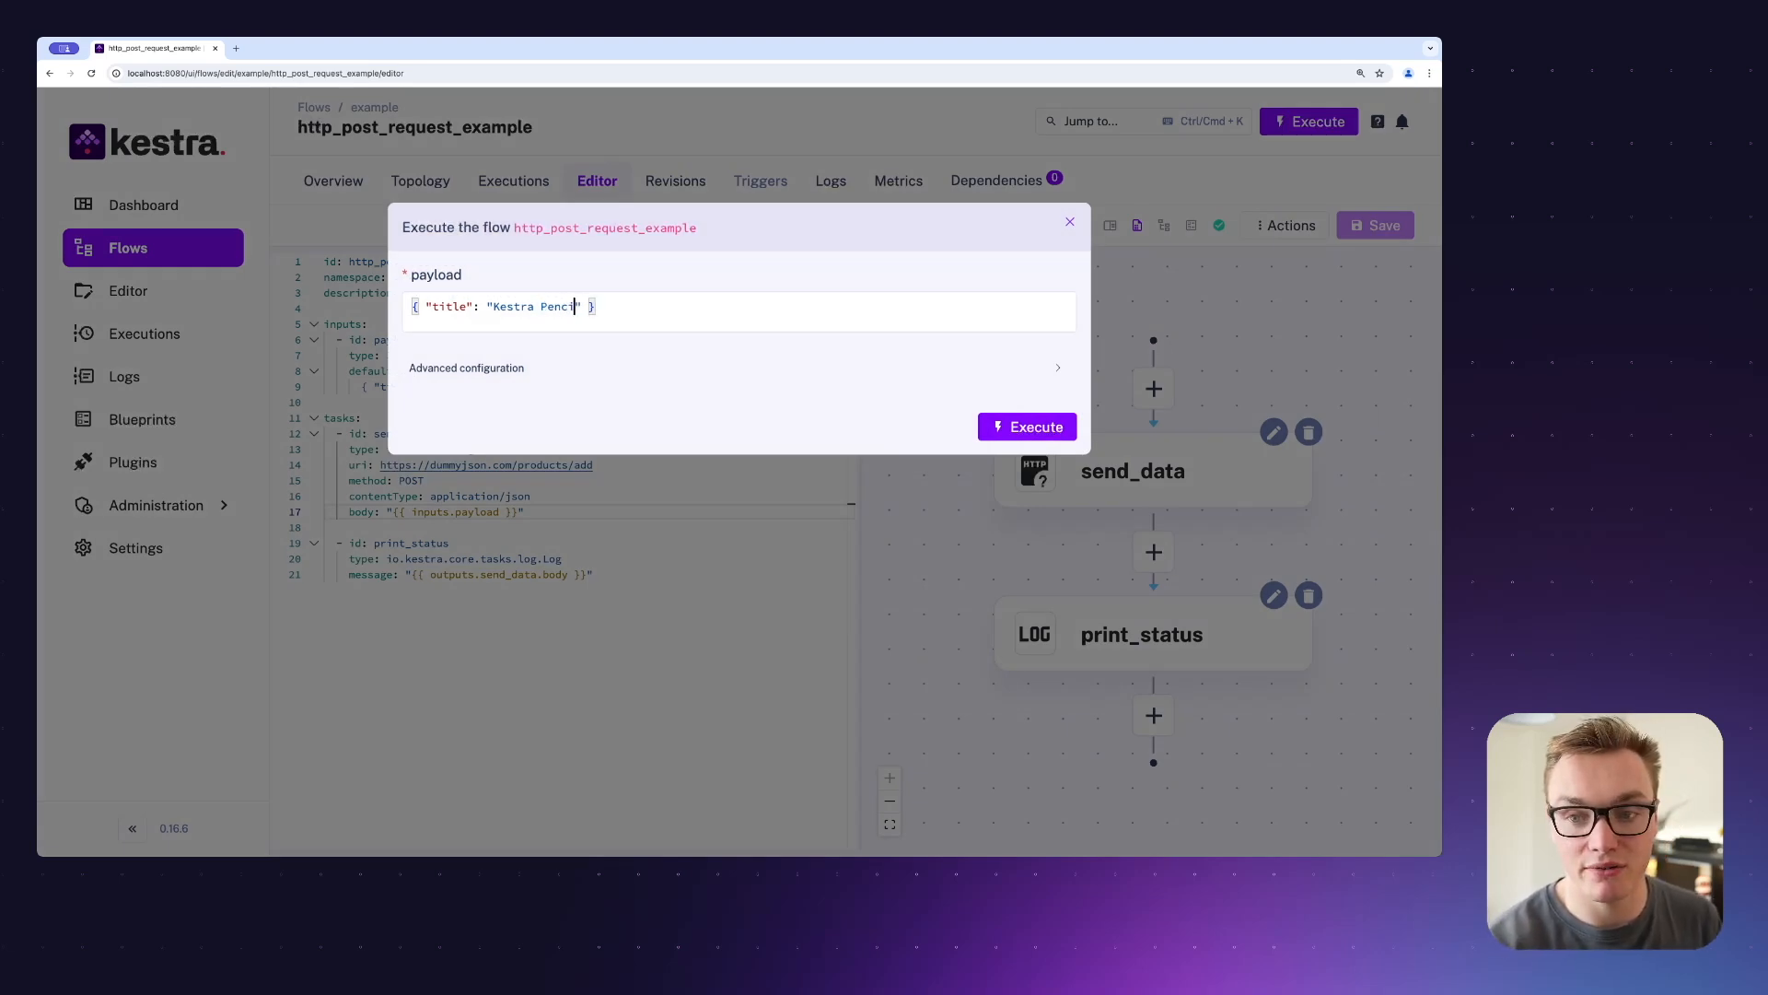
pyautogui.write('l')
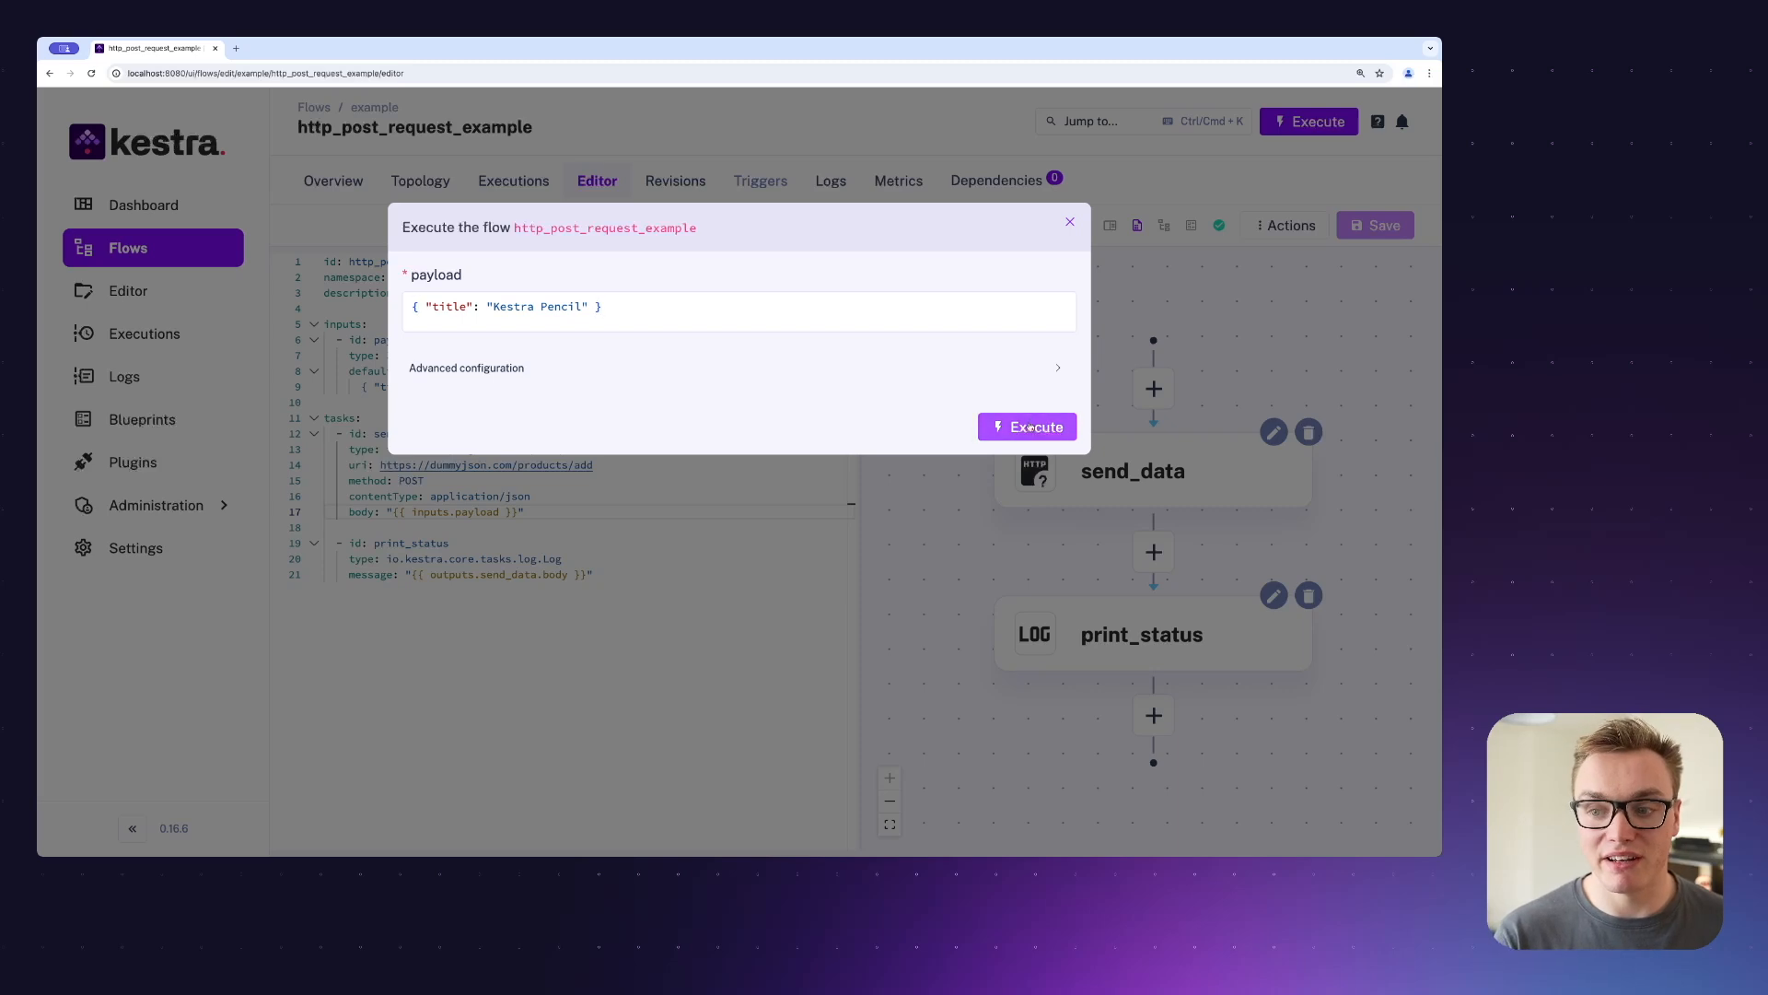
pyautogui.click(1025, 426)
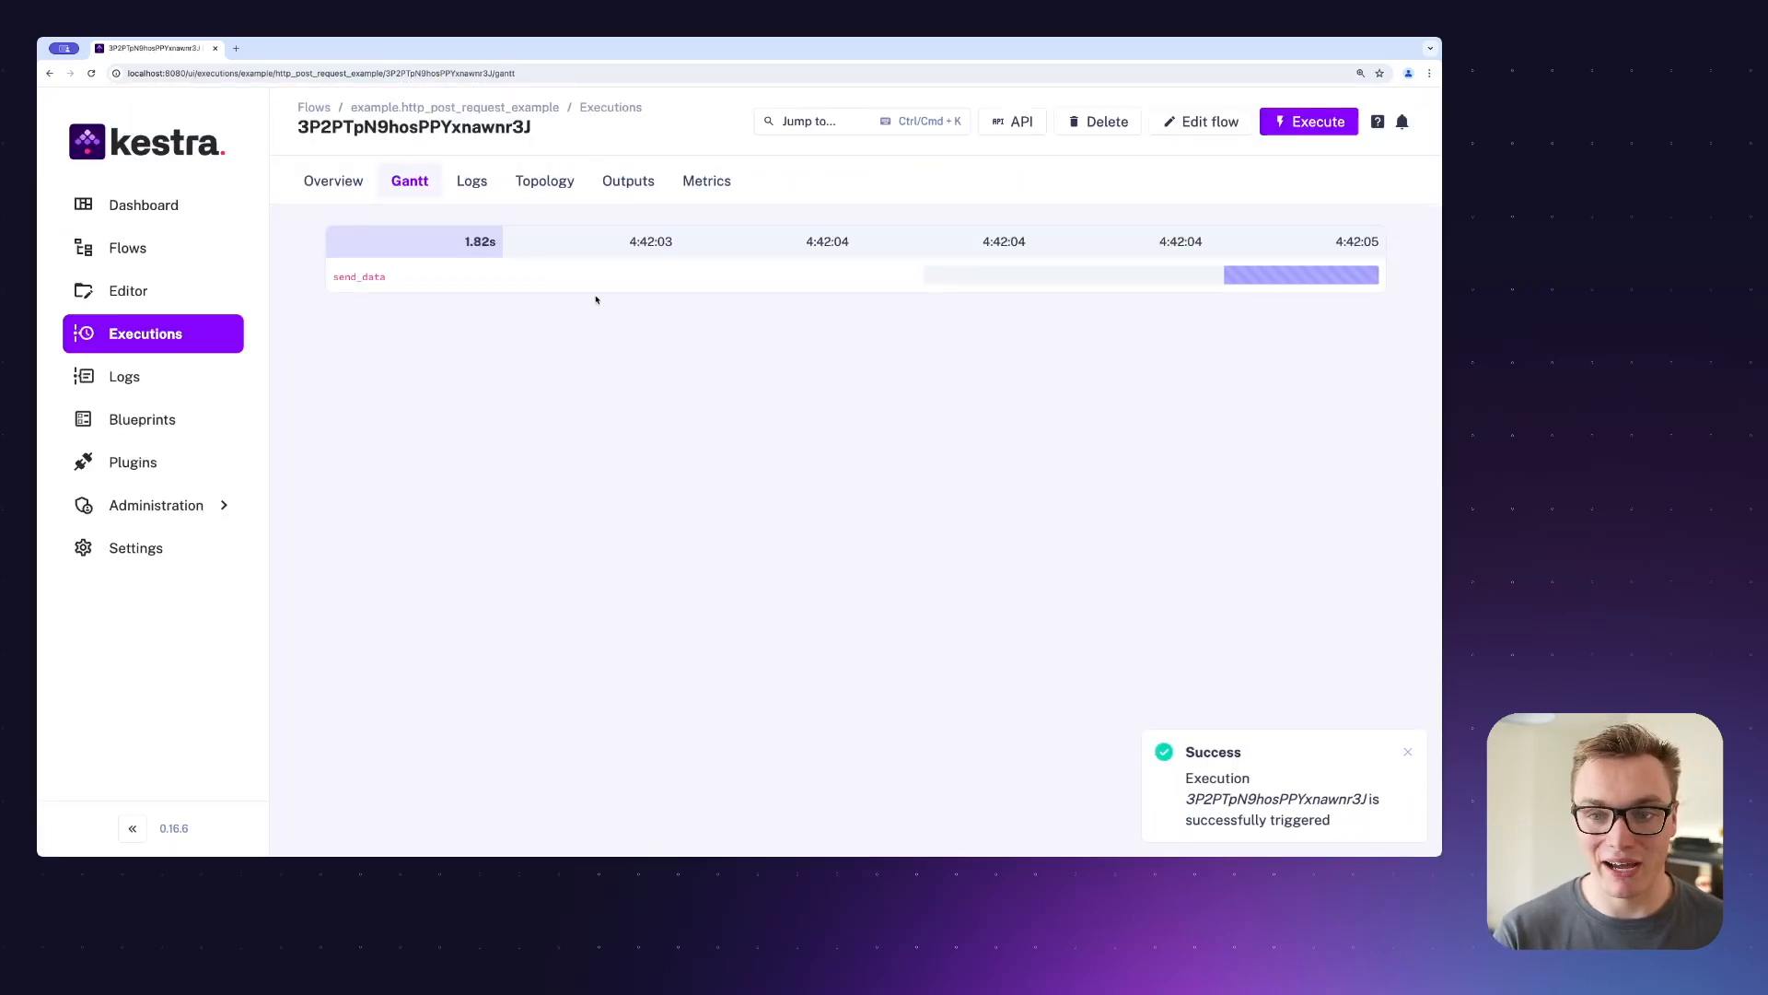
pyautogui.click(470, 181)
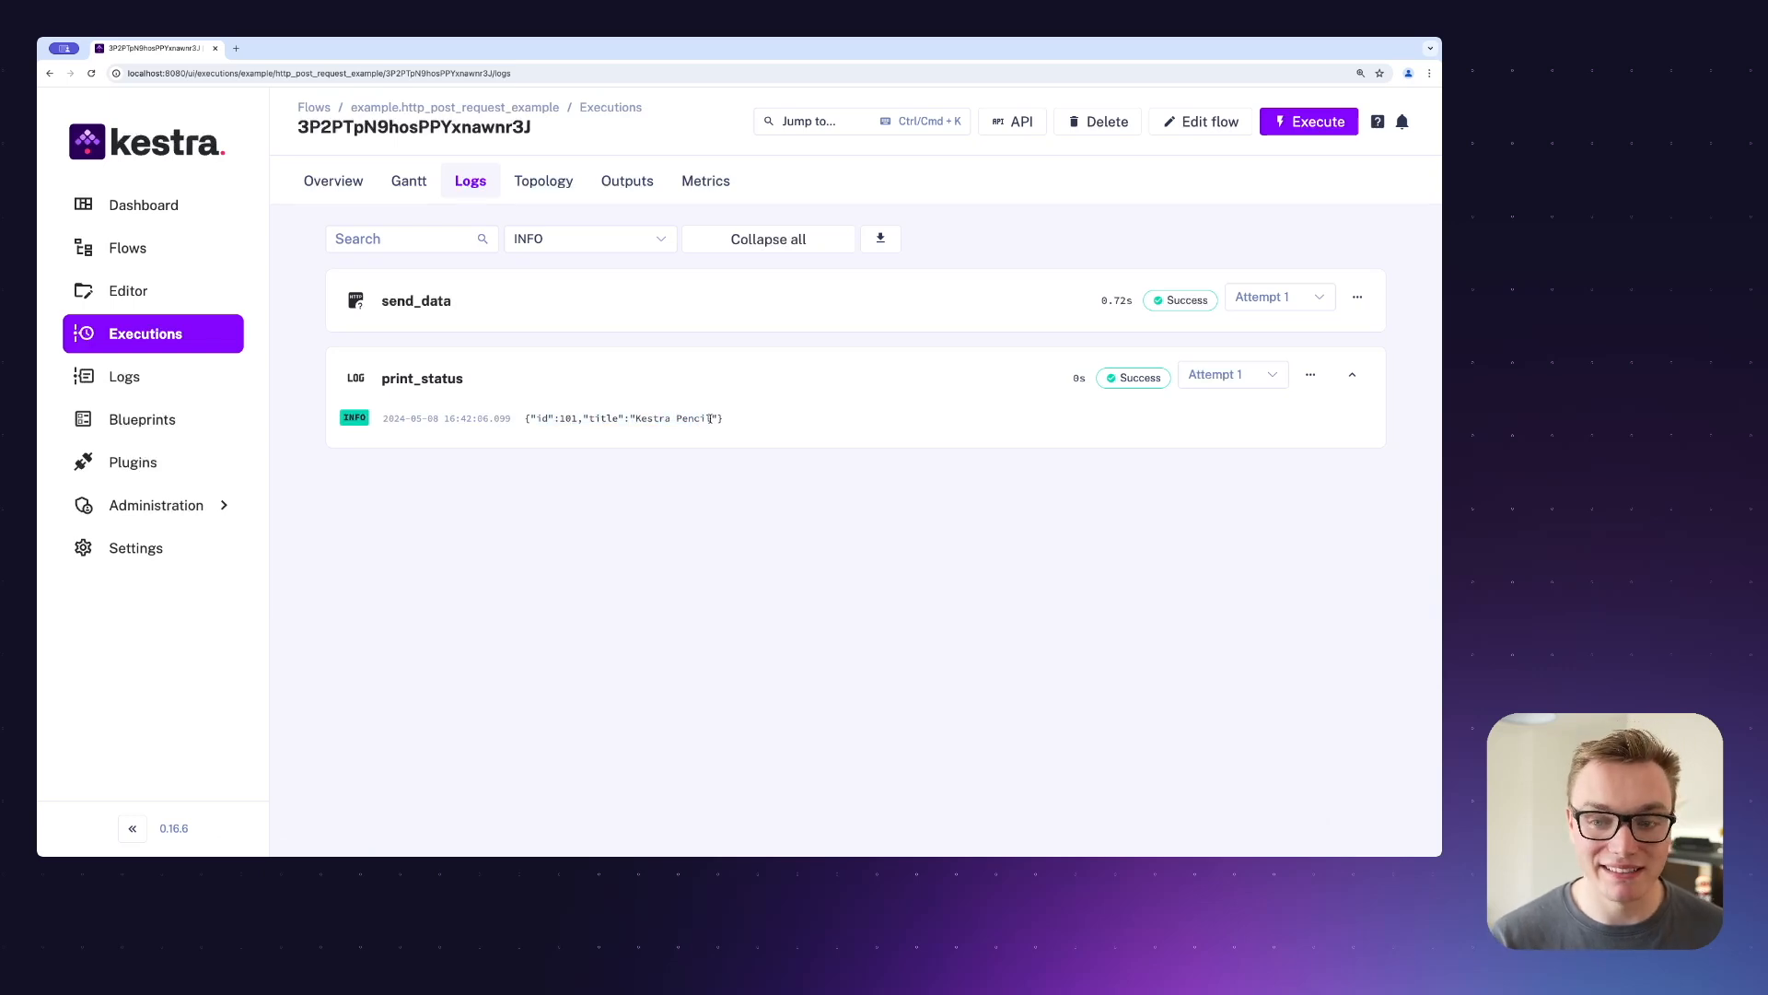
pyautogui.moveTo(719, 469)
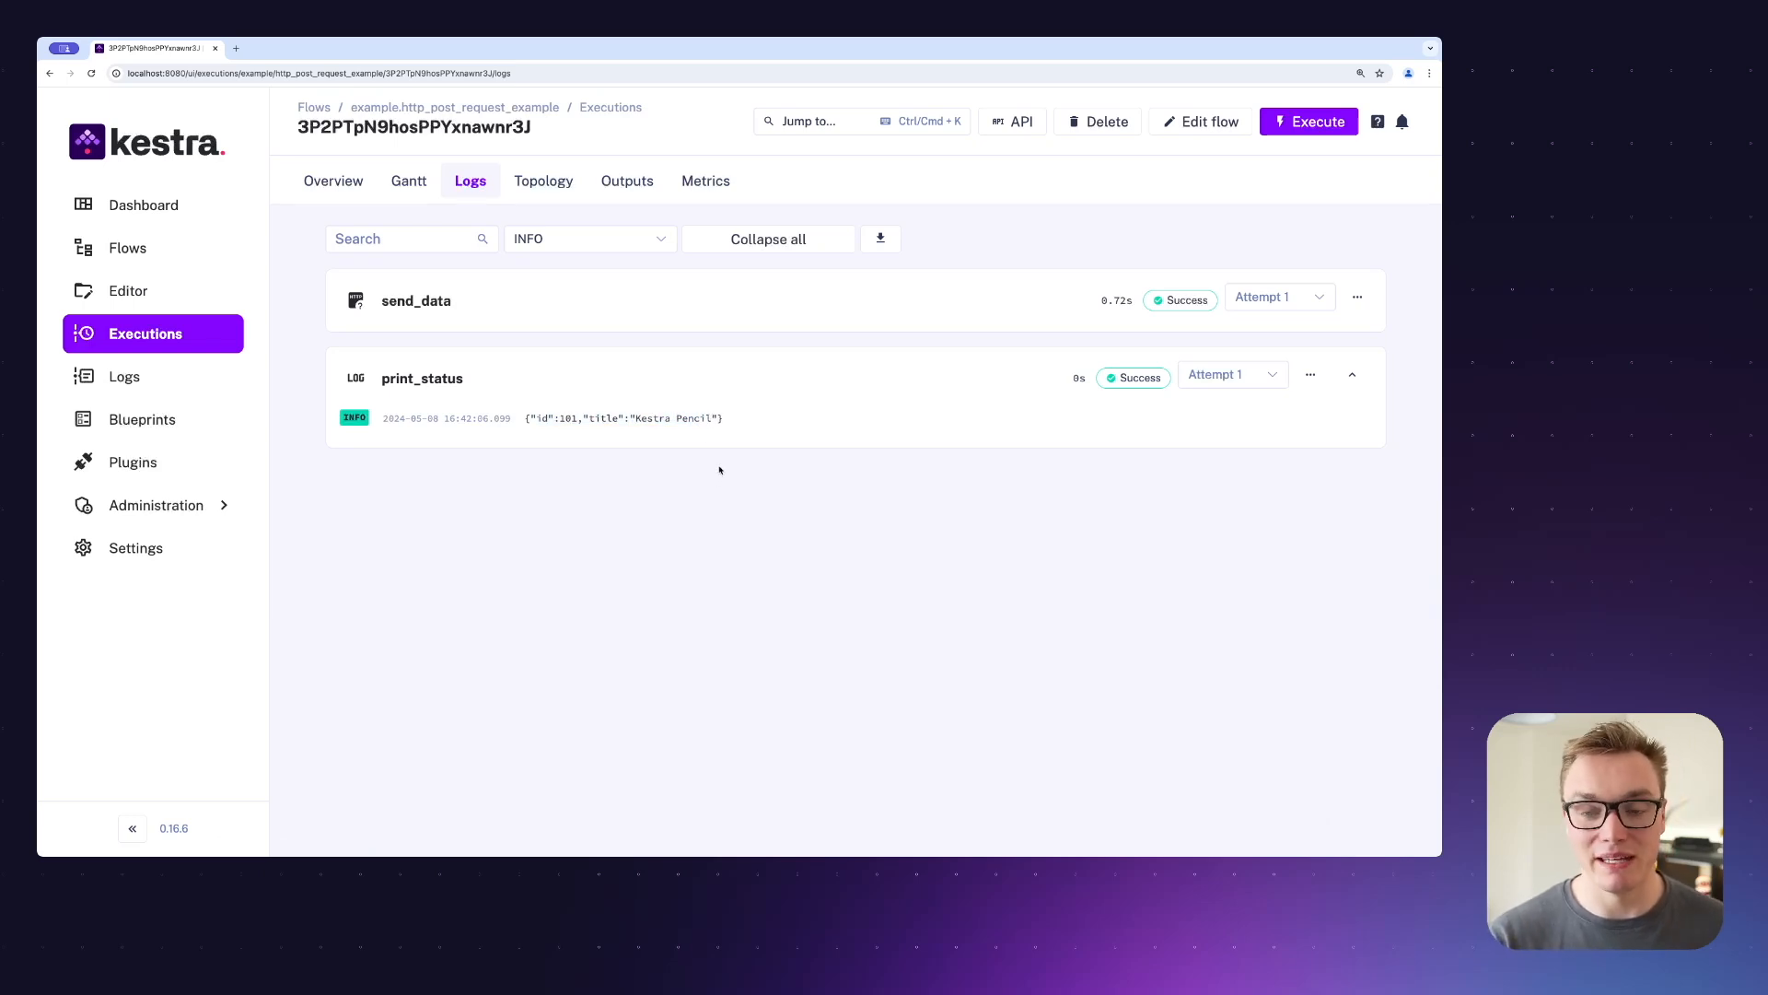
pyautogui.moveTo(574, 207)
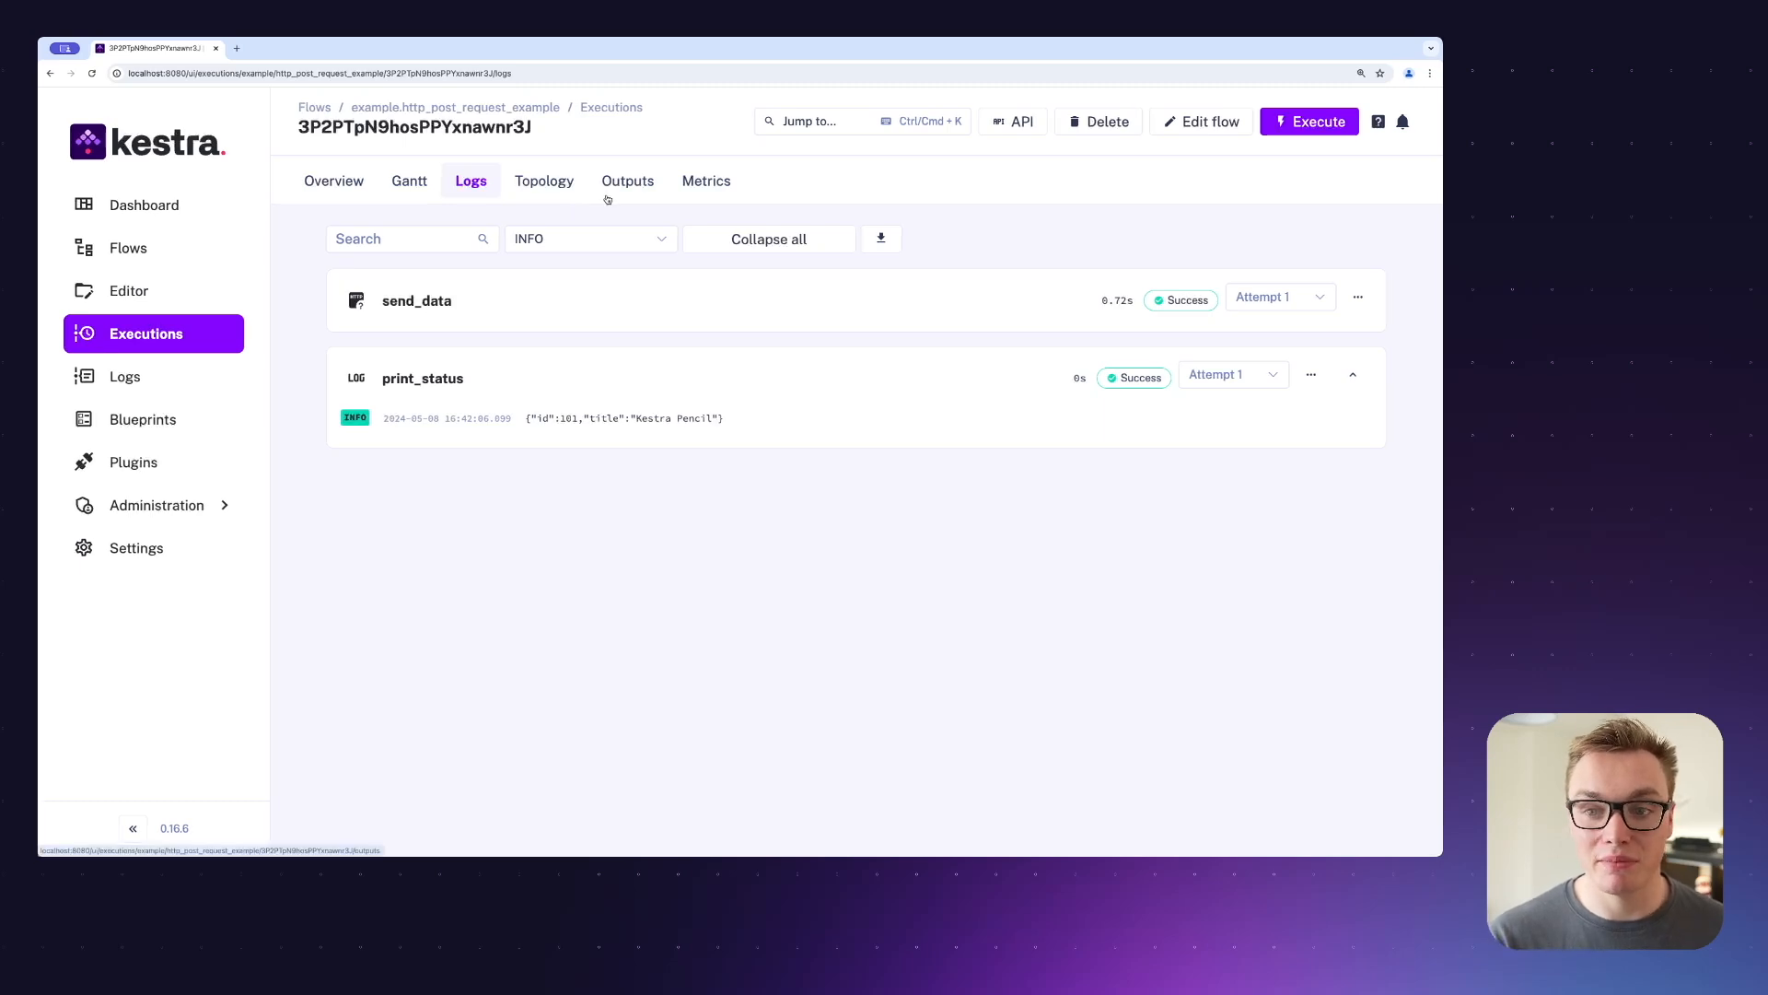
pyautogui.moveTo(355, 378)
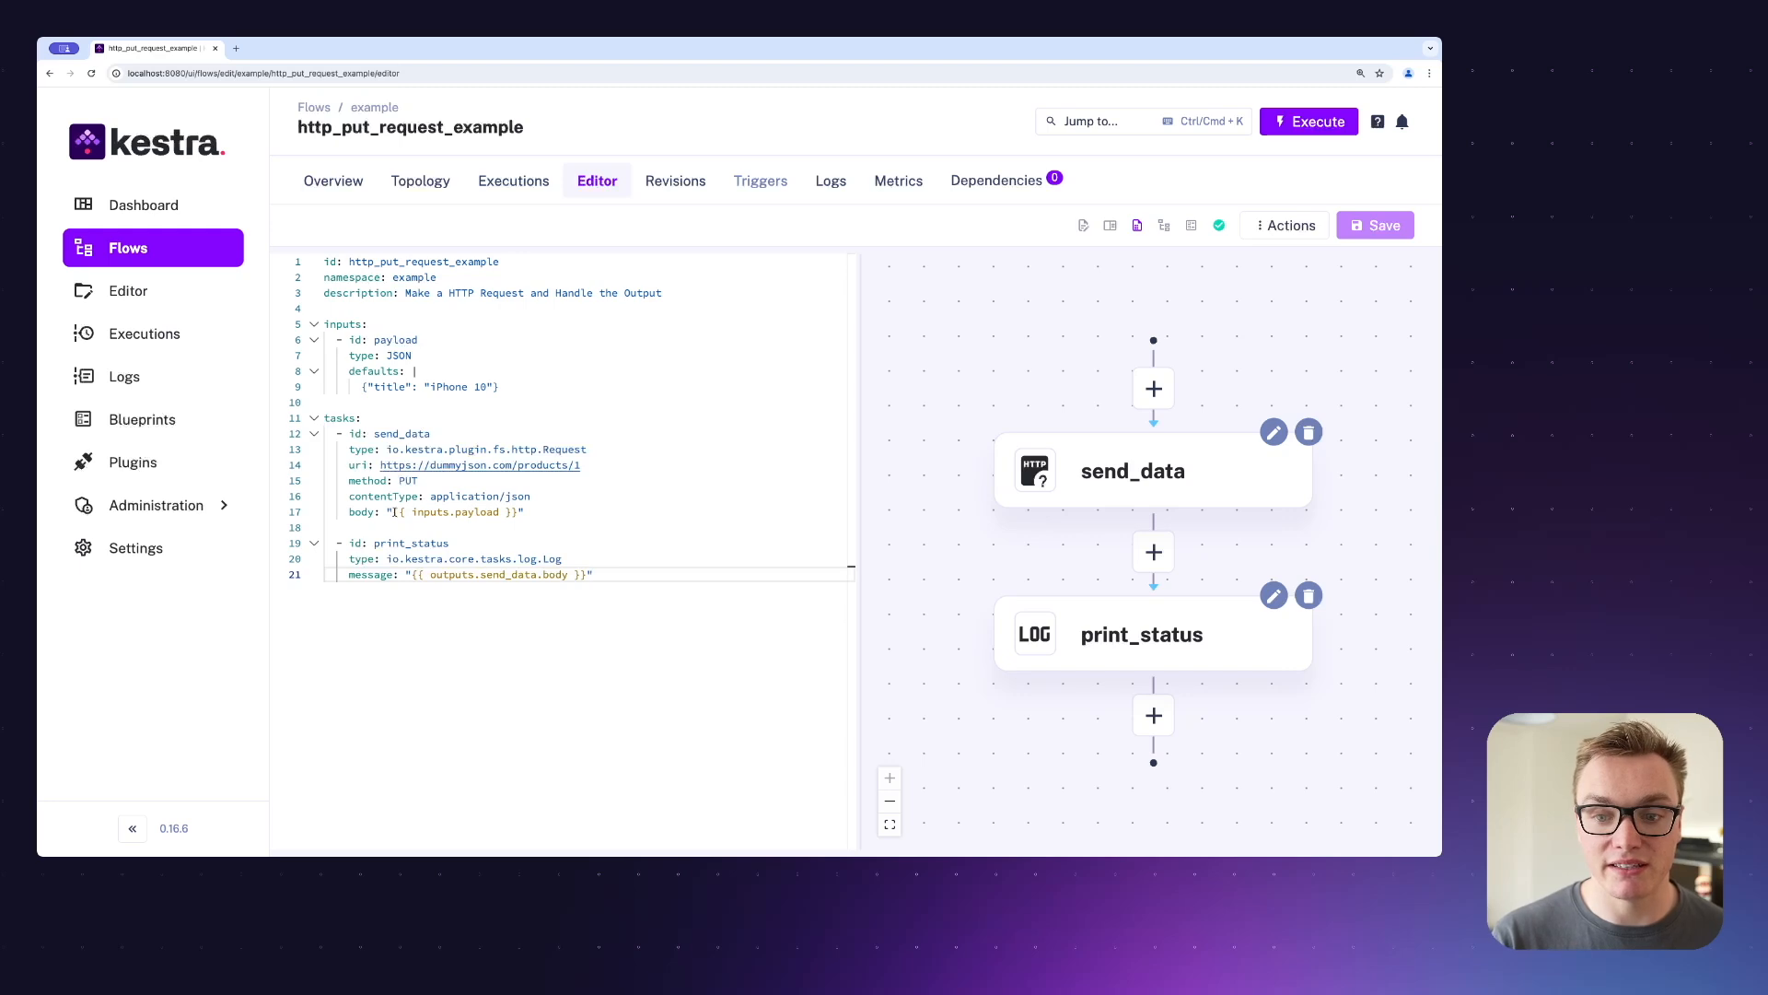
pyautogui.moveTo(361, 511)
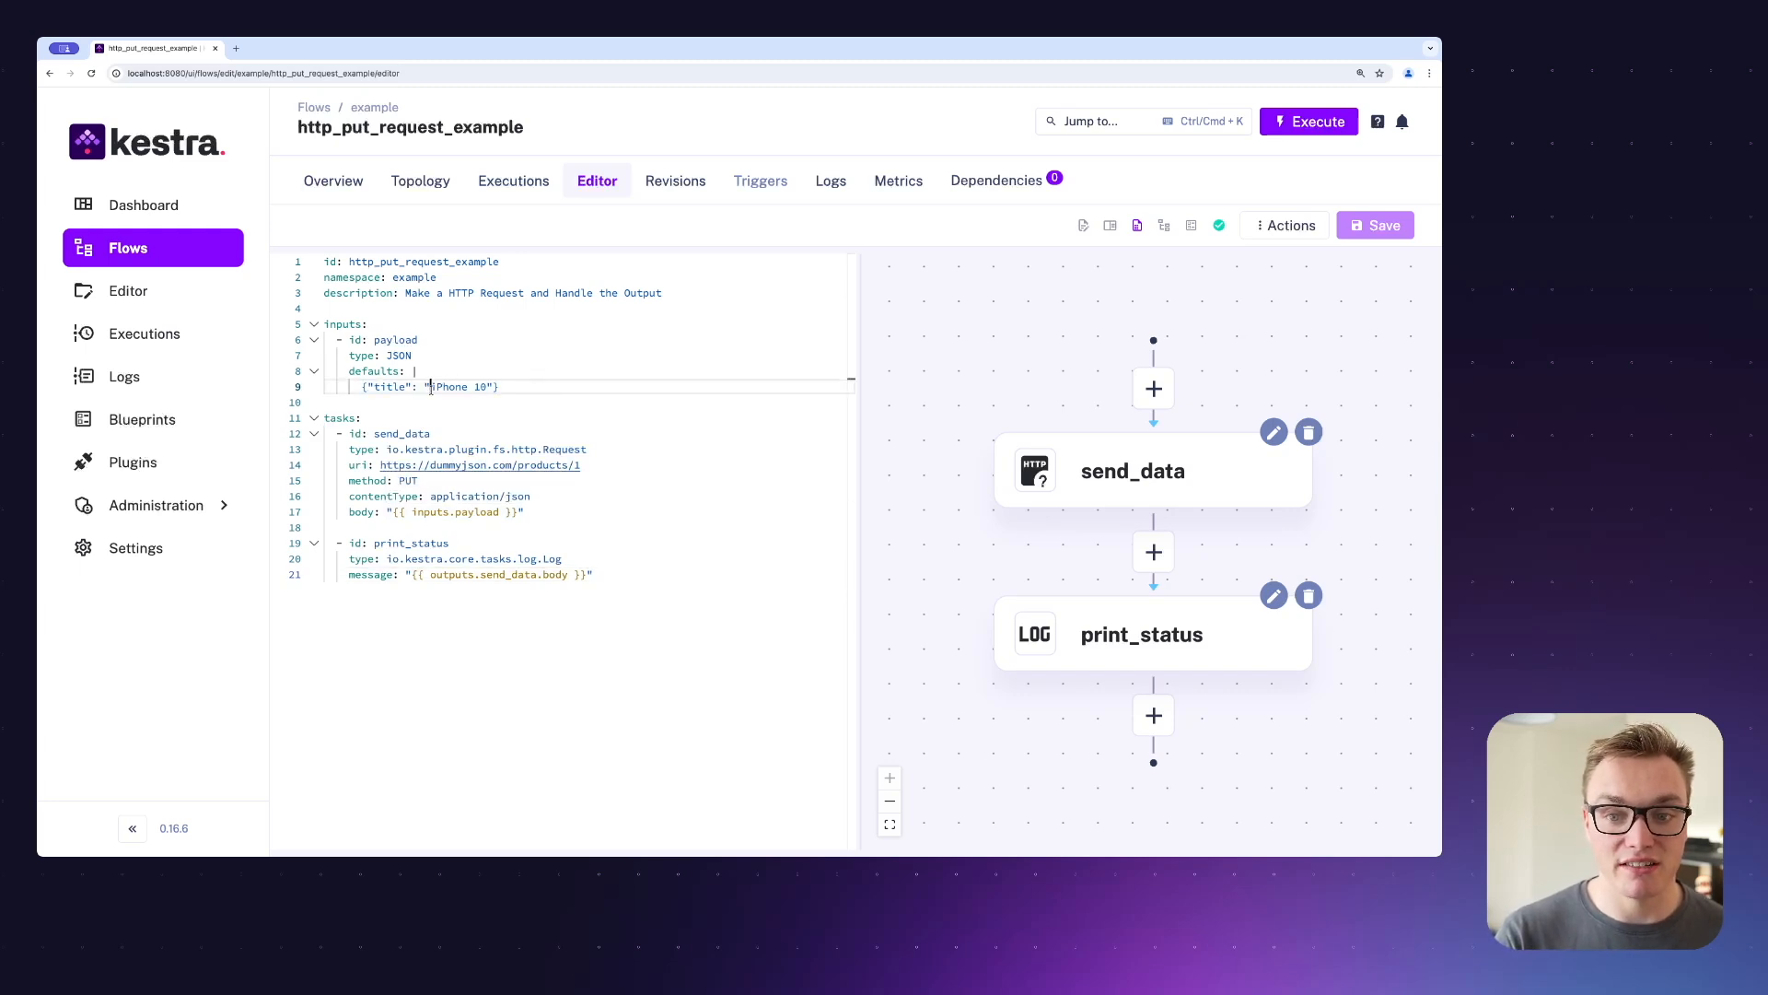
# Check the iPhone 10 title in the PUT flow's default payload, then start a run.
pyautogui.doubleClick(478, 386)
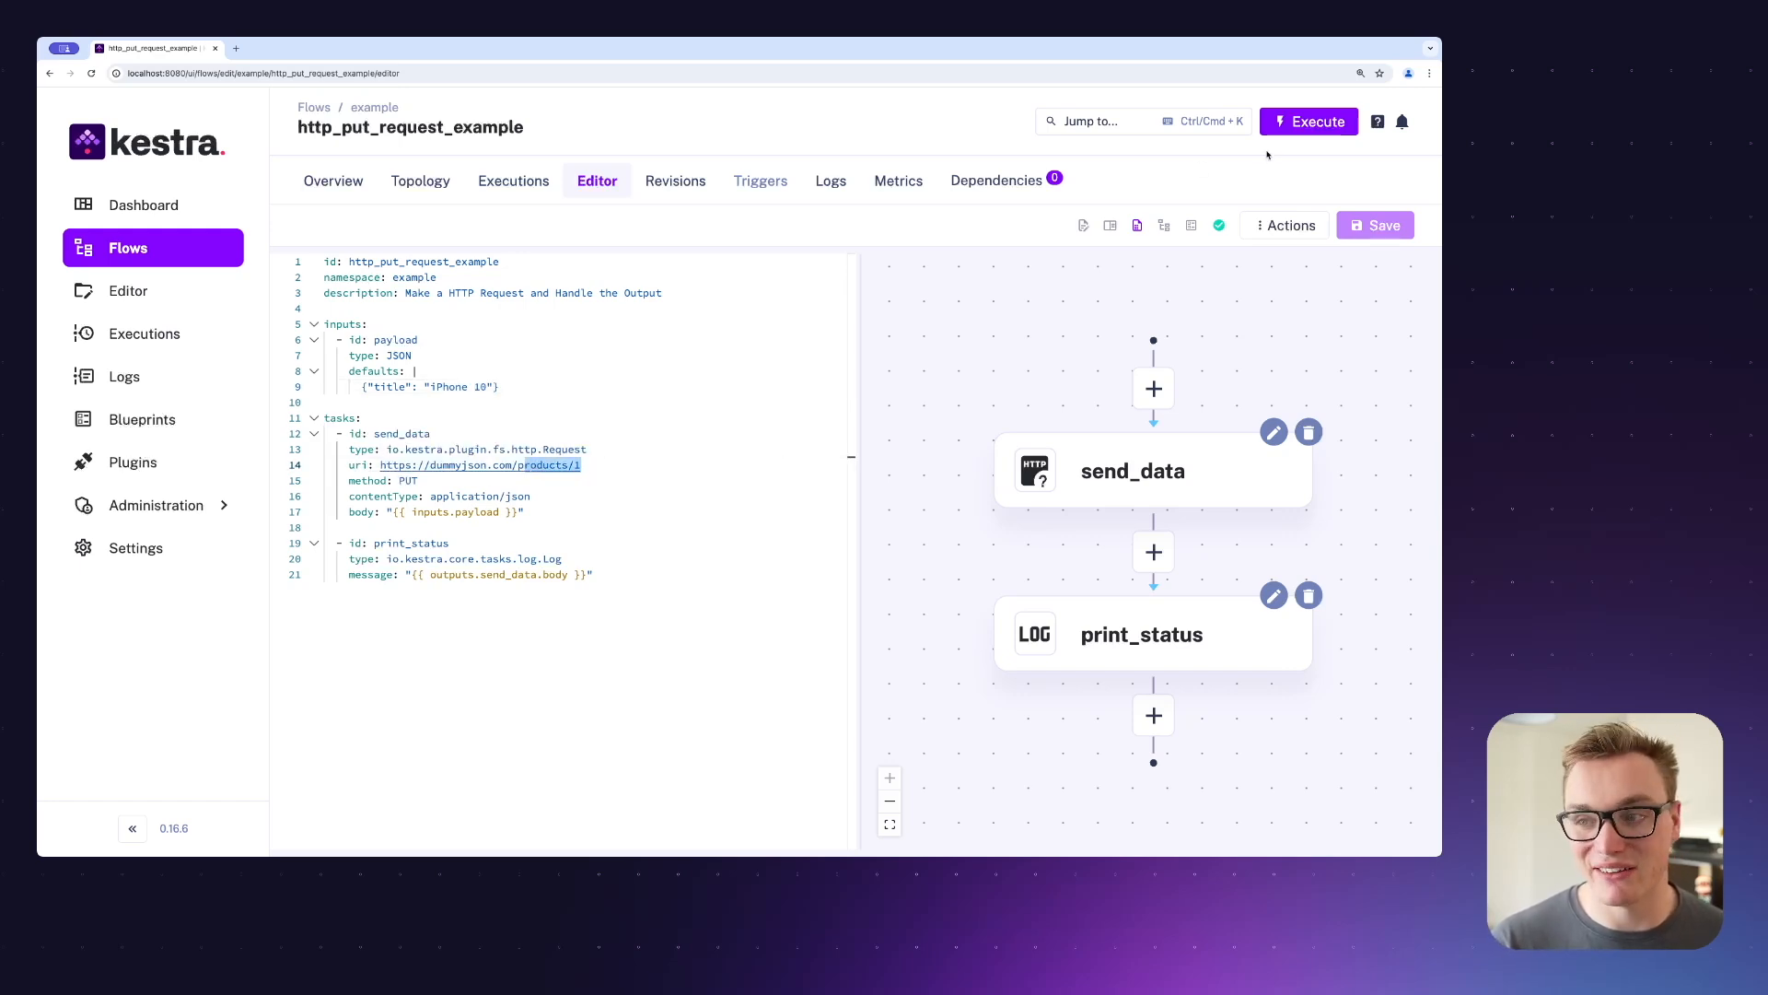
pyautogui.click(1308, 120)
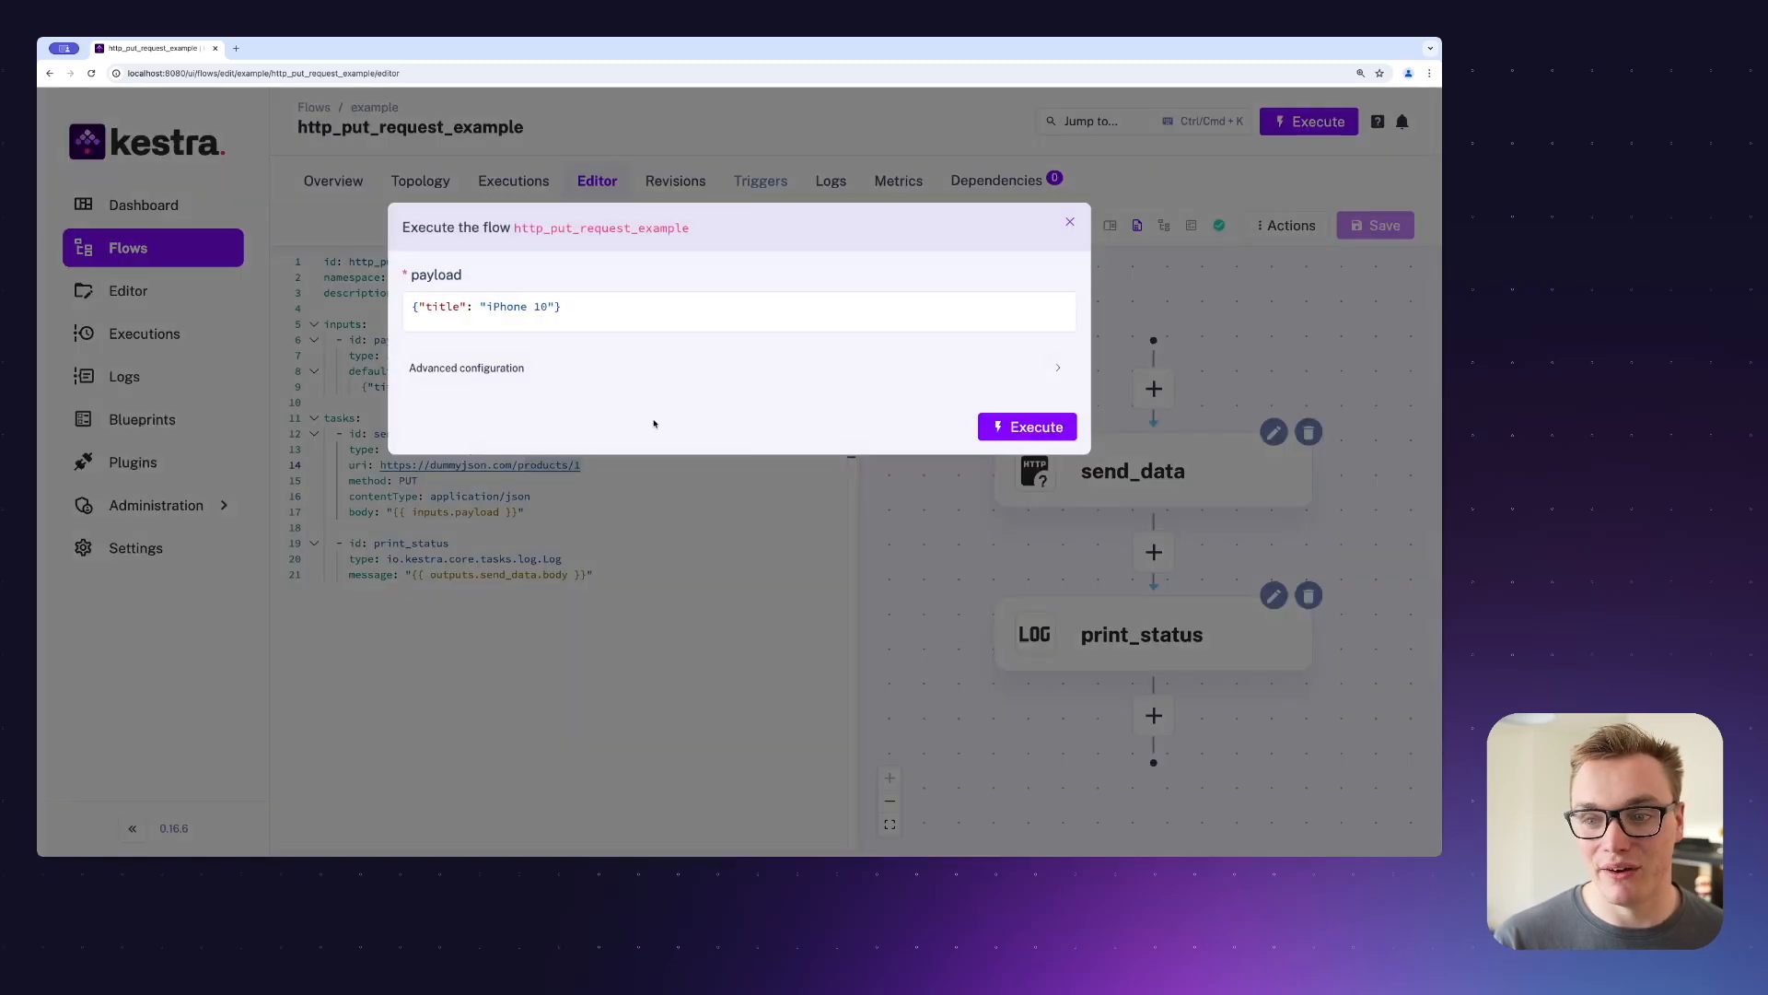
pyautogui.moveTo(773, 350)
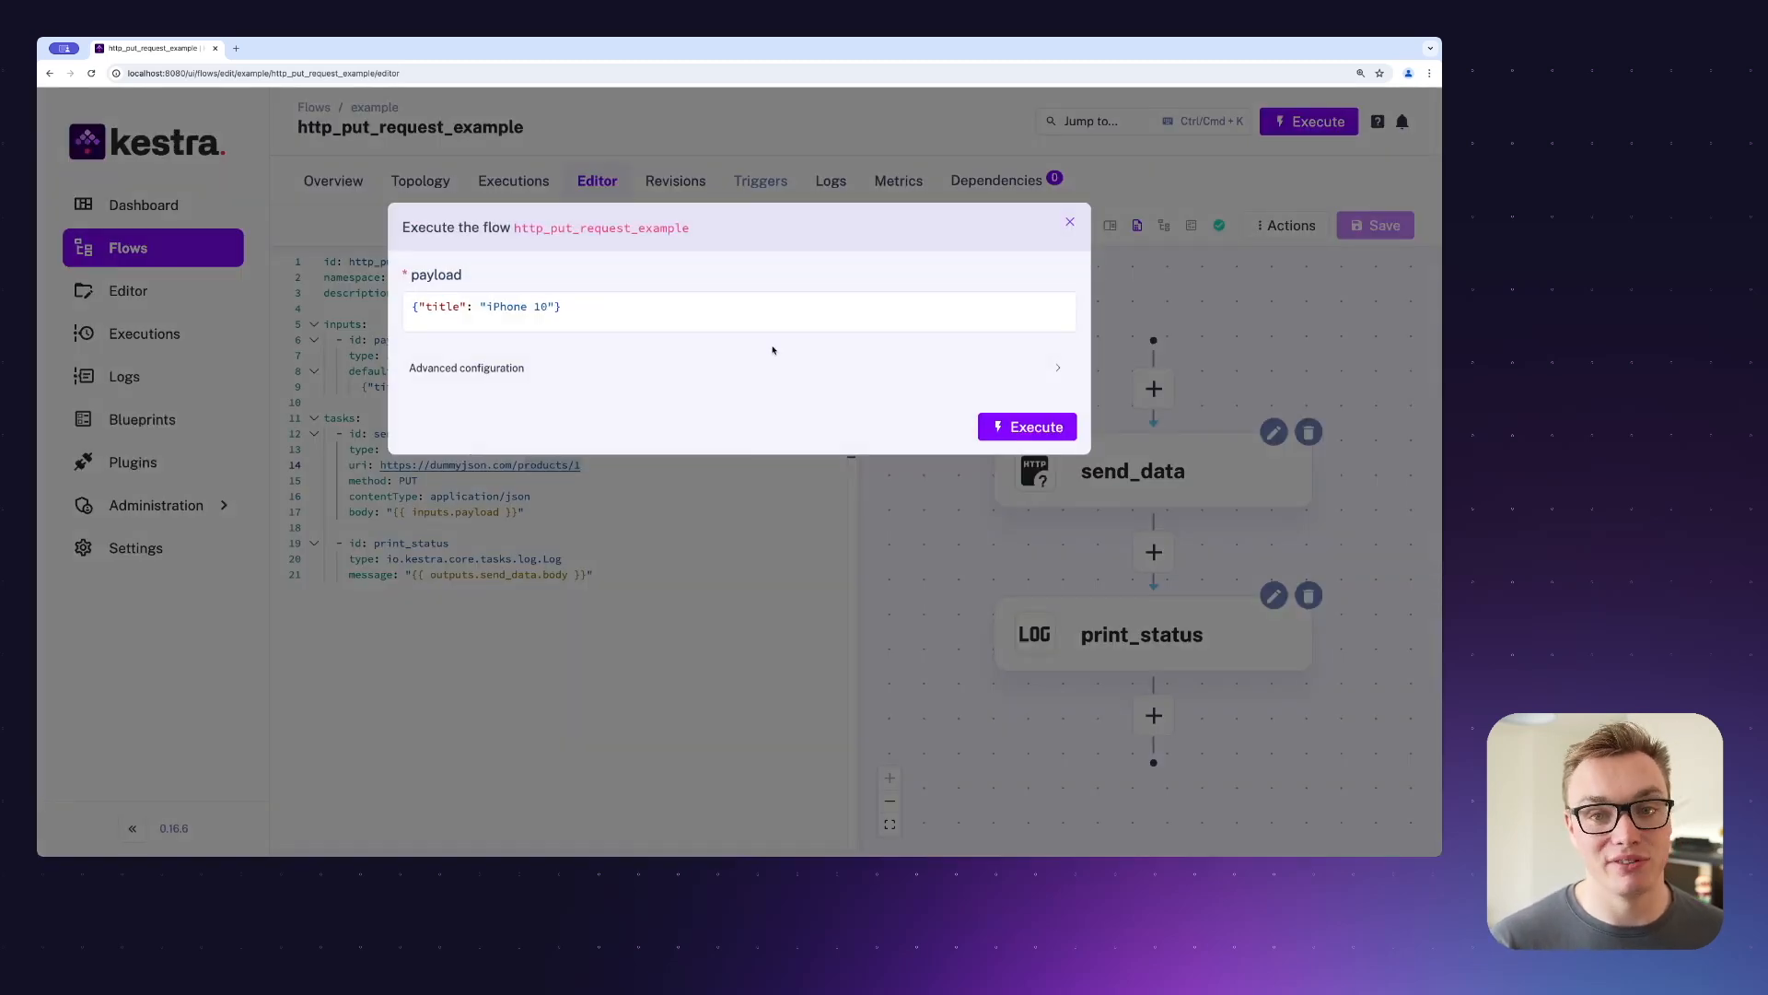
# Execute the PUT flow with the iPhone 10 payload and view its logs.
pyautogui.click(1025, 426)
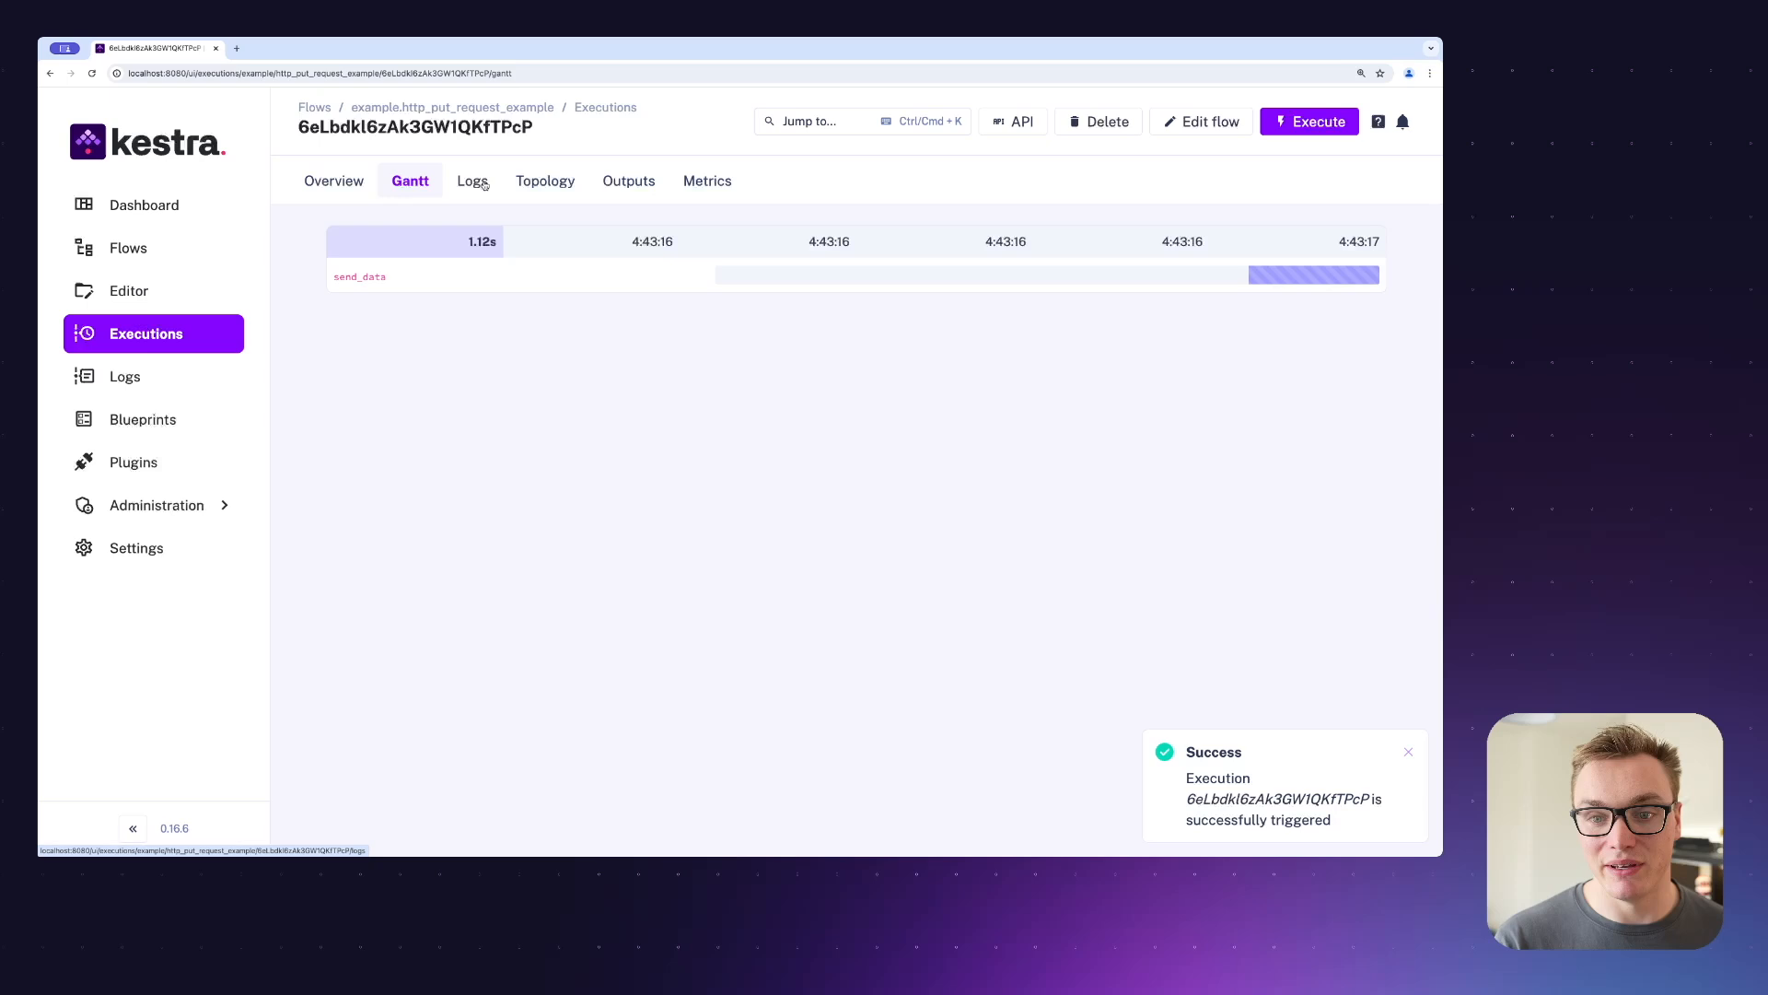
pyautogui.click(471, 180)
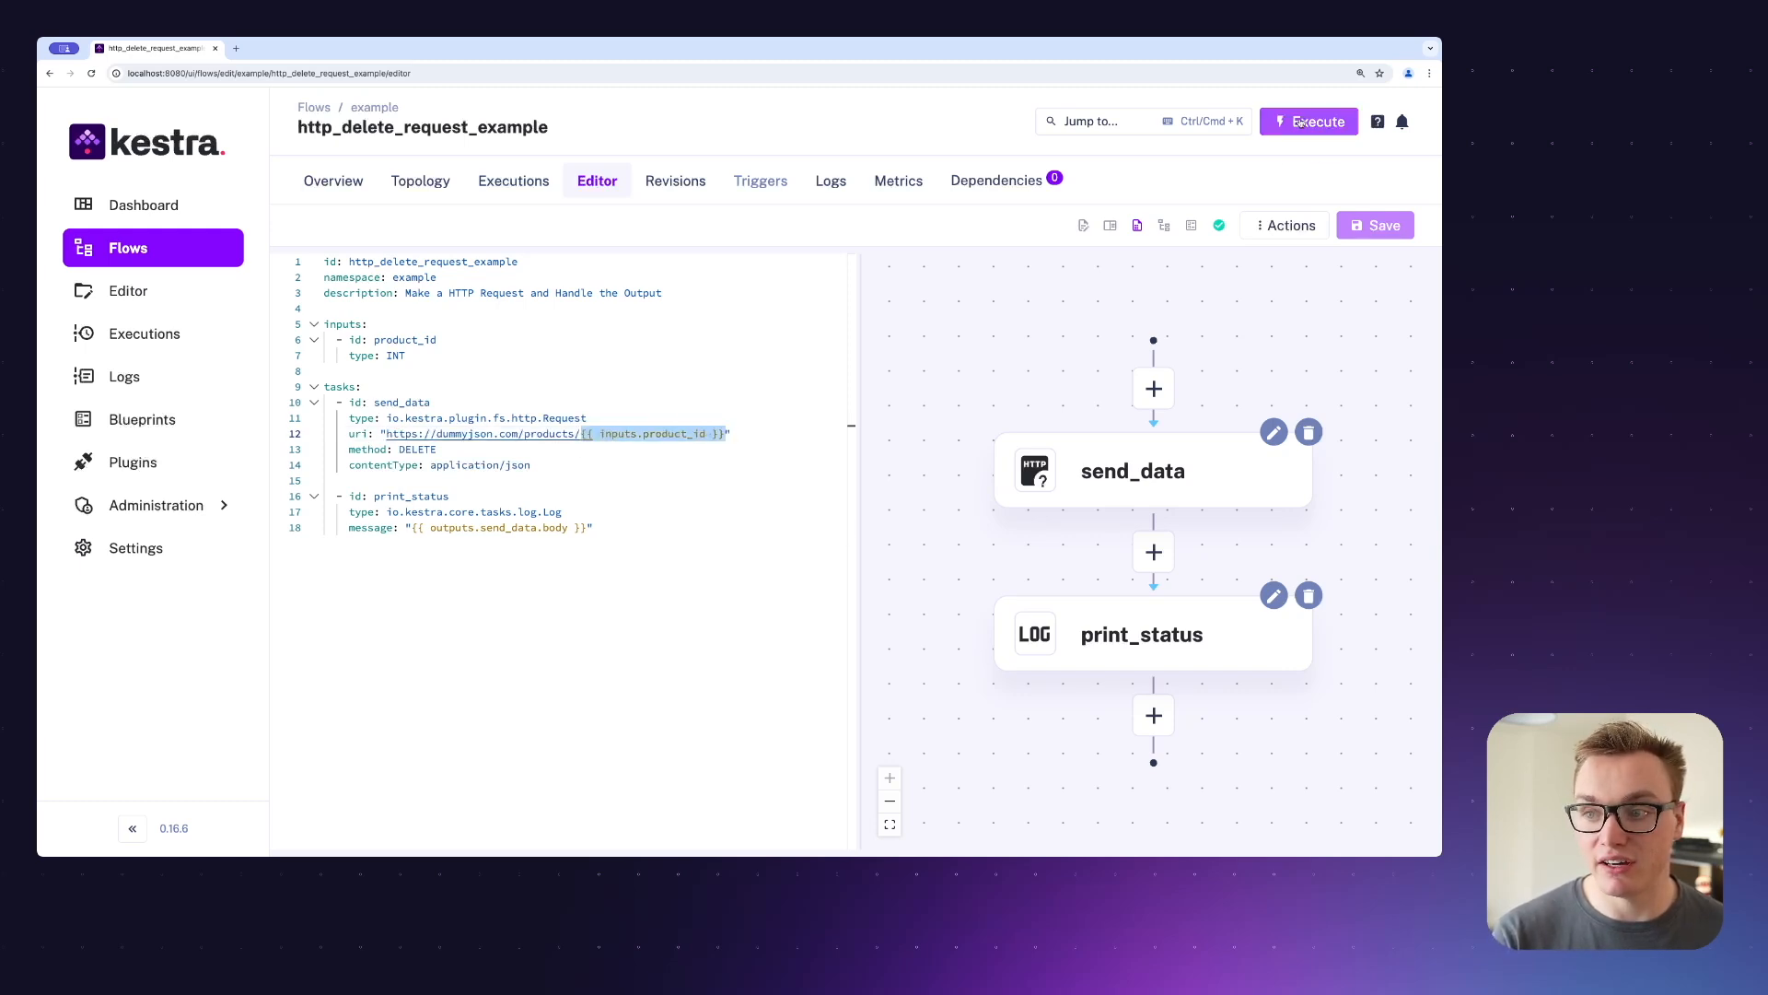
# Run the DELETE flow with product_id 1 and view its logged response.
pyautogui.click(1308, 120)
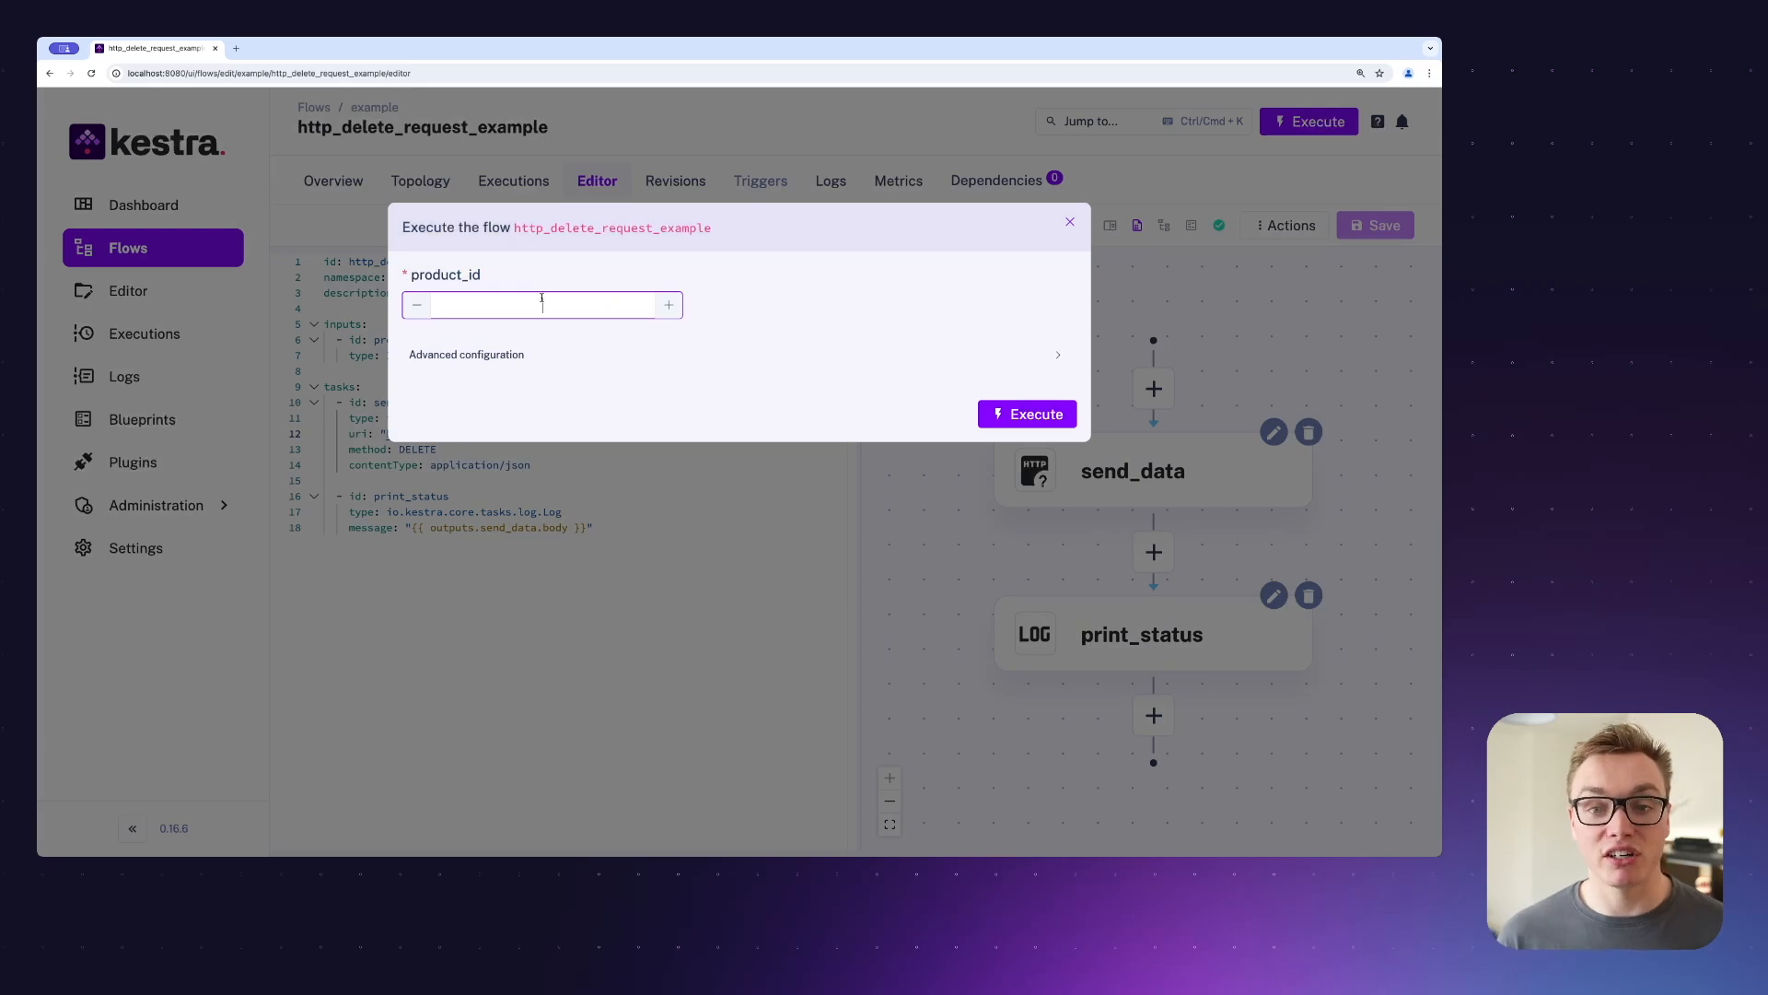
pyautogui.write('1')
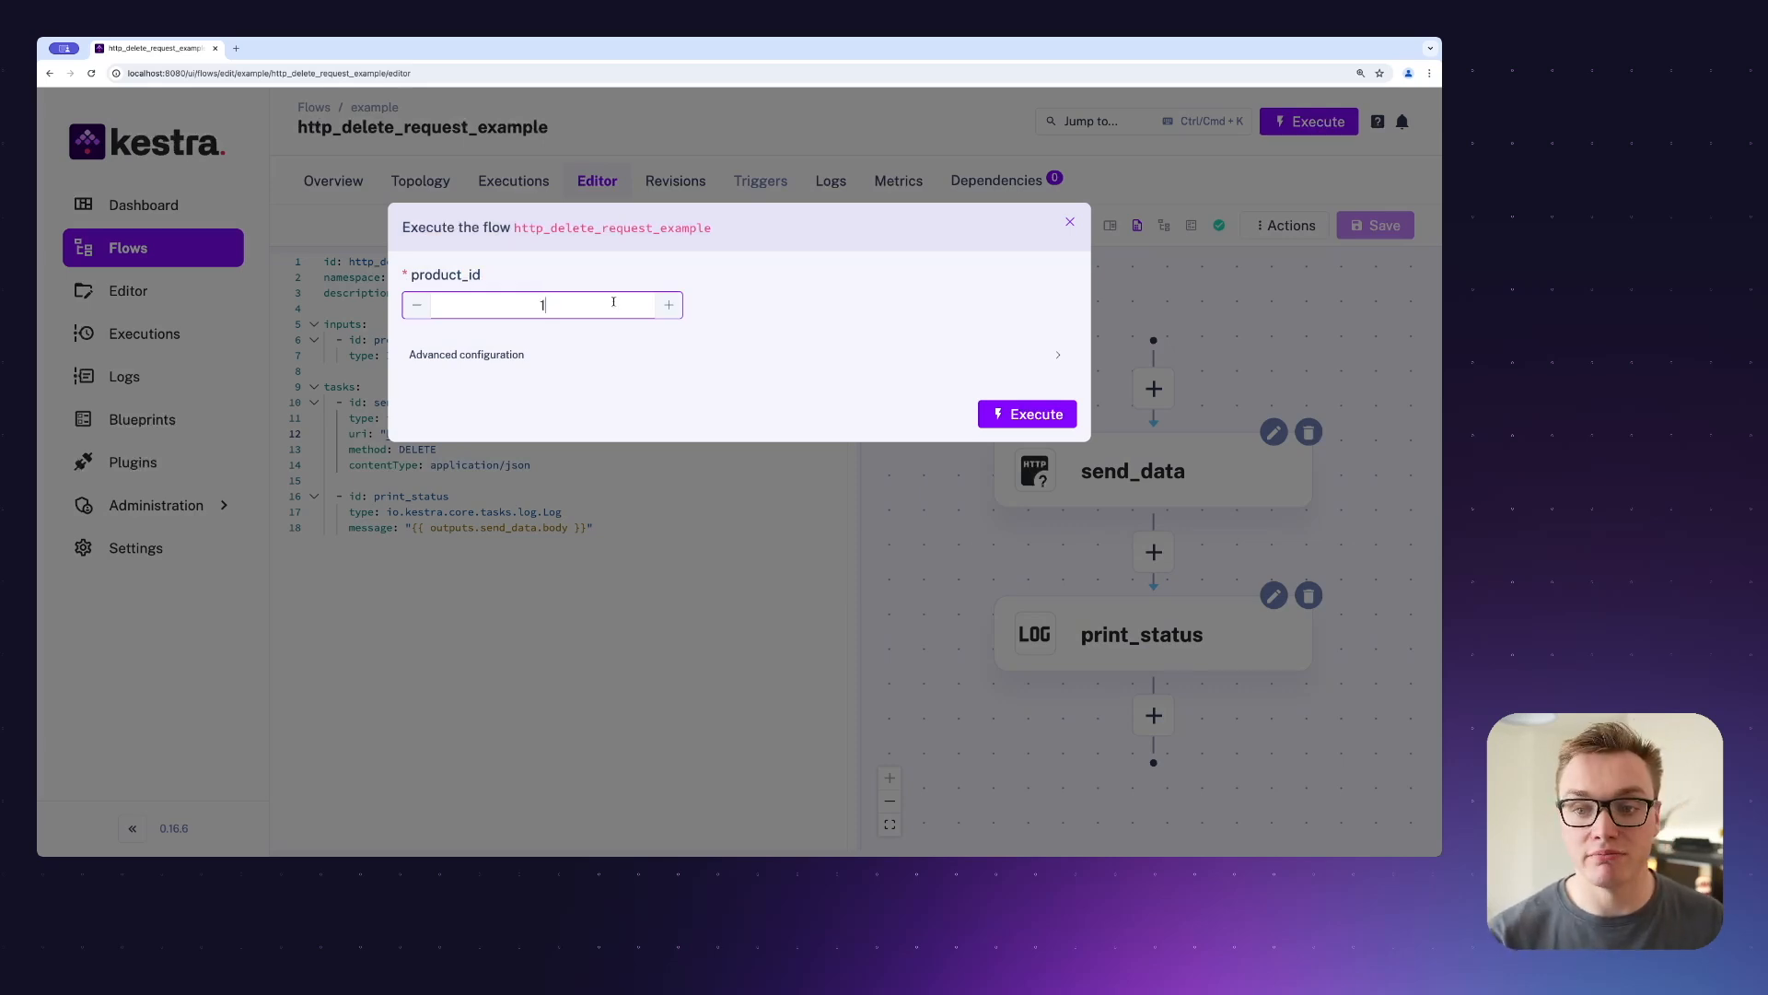
pyautogui.click(1025, 413)
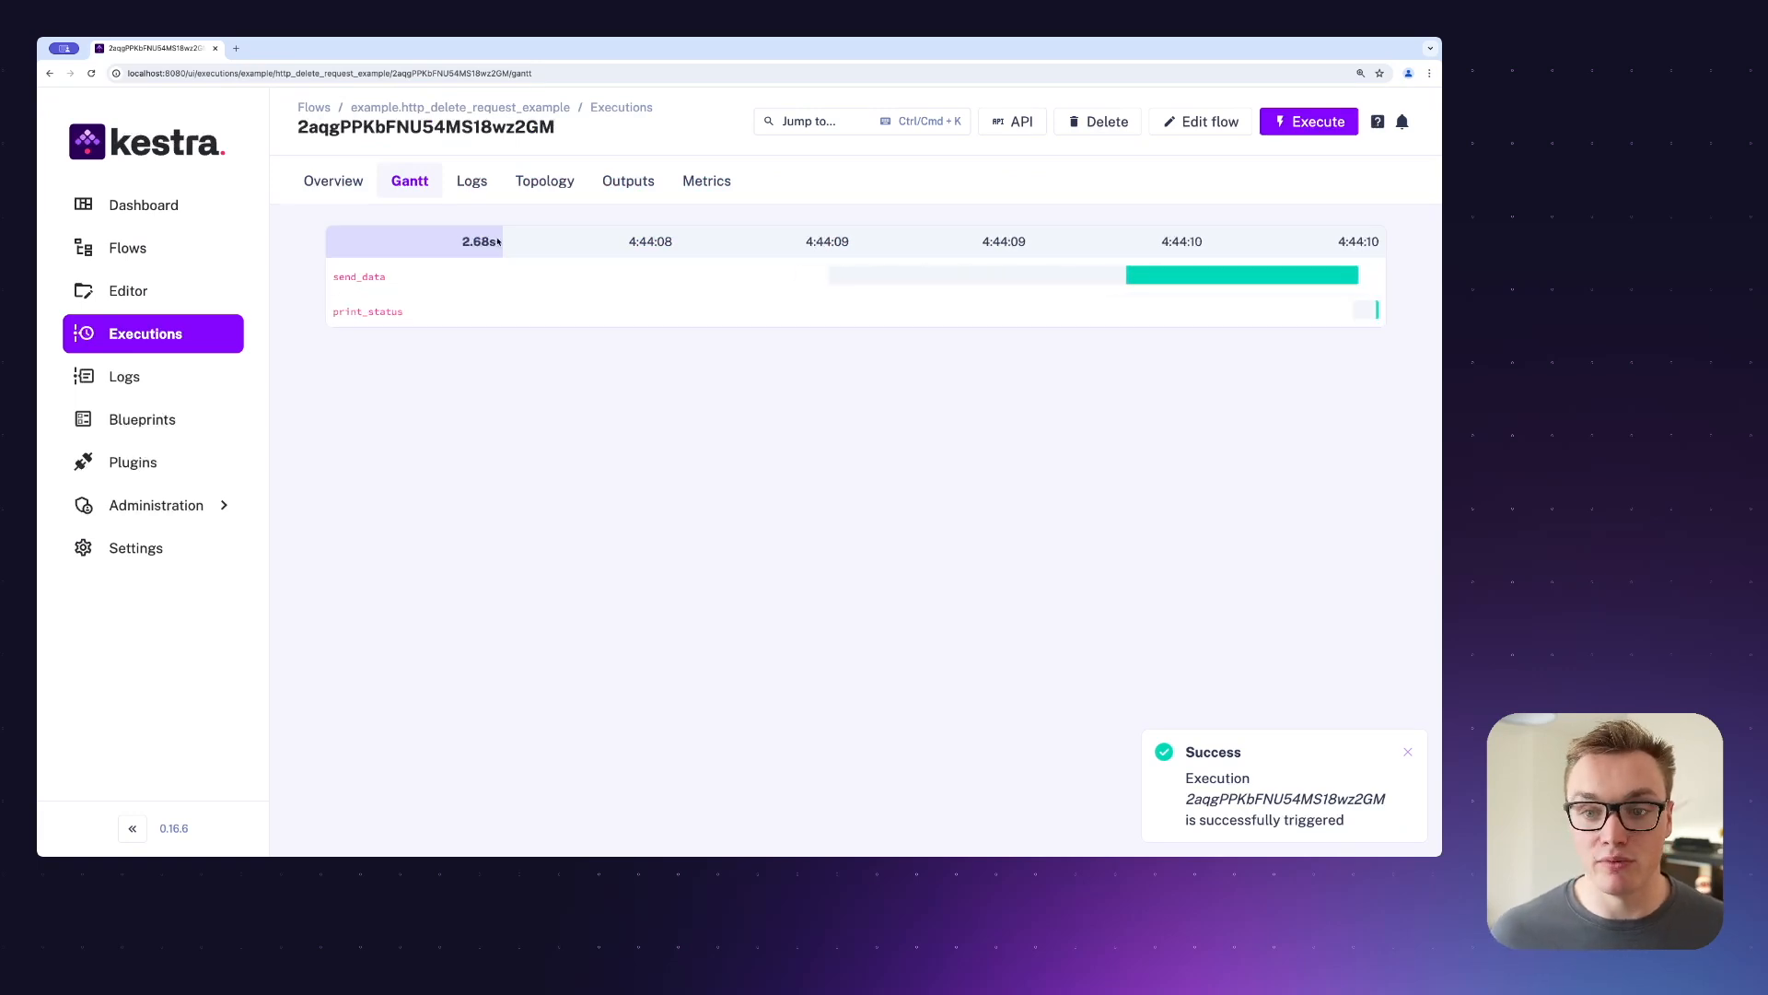
pyautogui.click(471, 181)
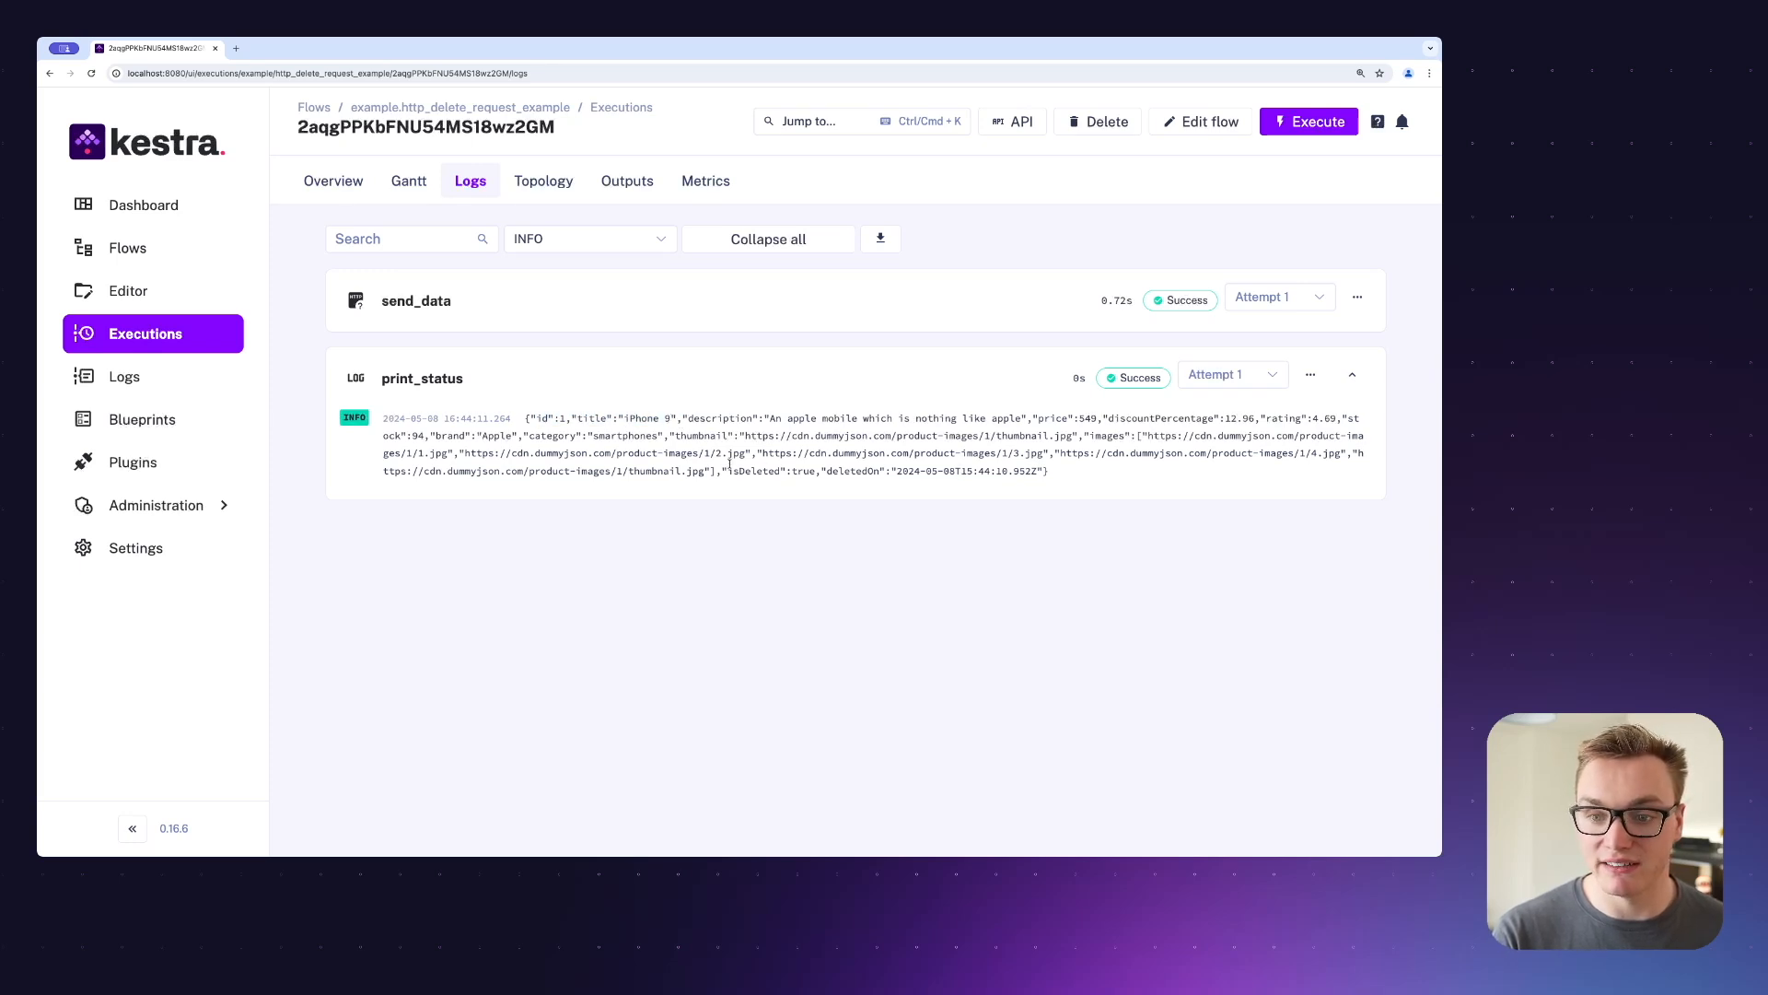
# Render the send_data body output, showing iPhone 9 with isDeleted true.
pyautogui.click(627, 180)
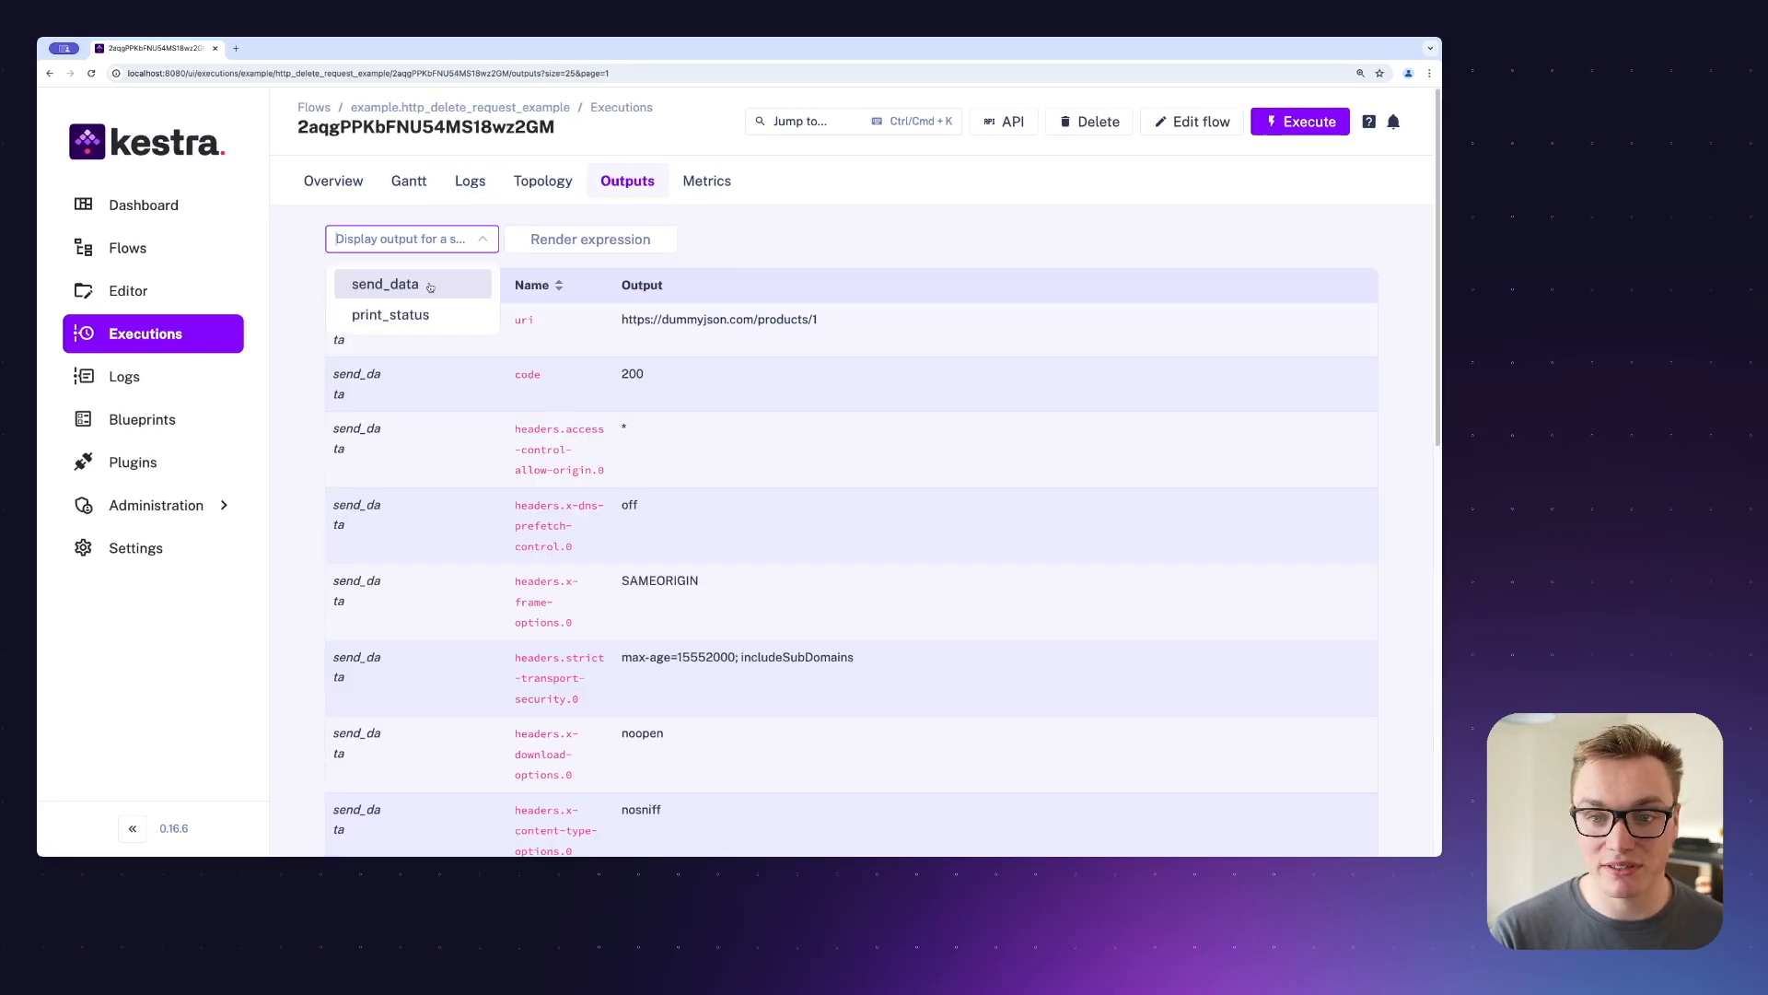
pyautogui.click(589, 238)
pyautogui.write('{{ outputs.send_data.body }}')
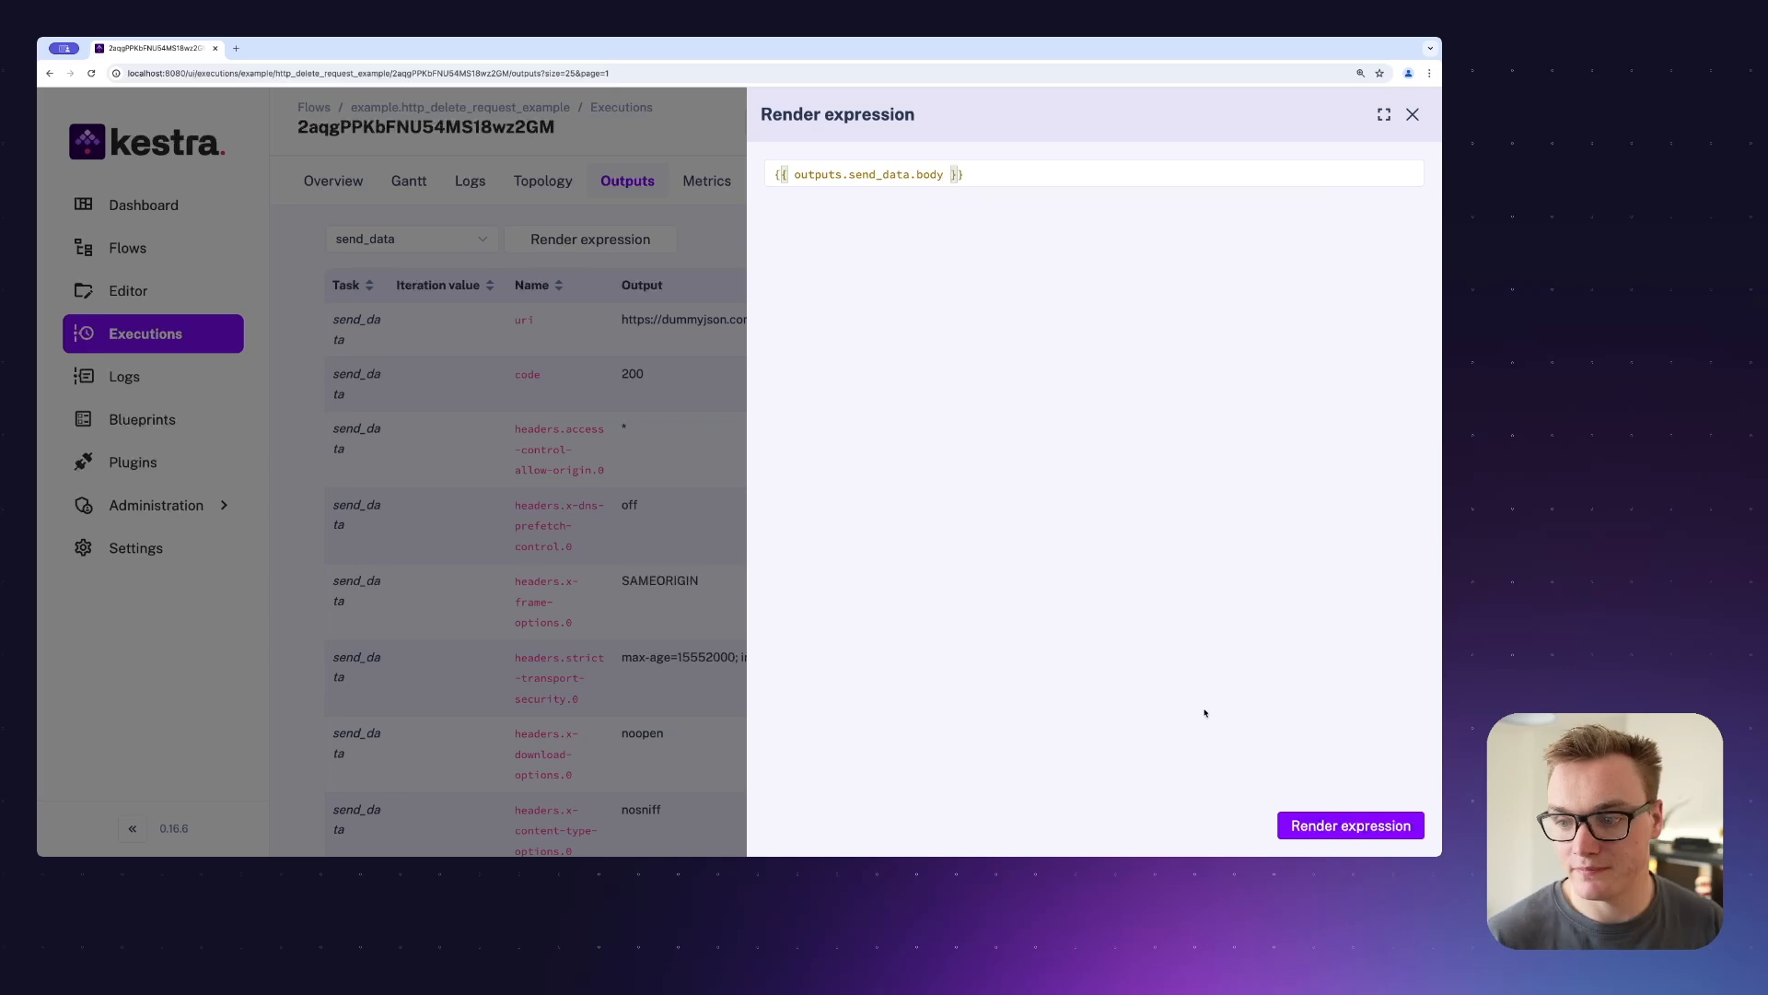
pyautogui.click(1348, 825)
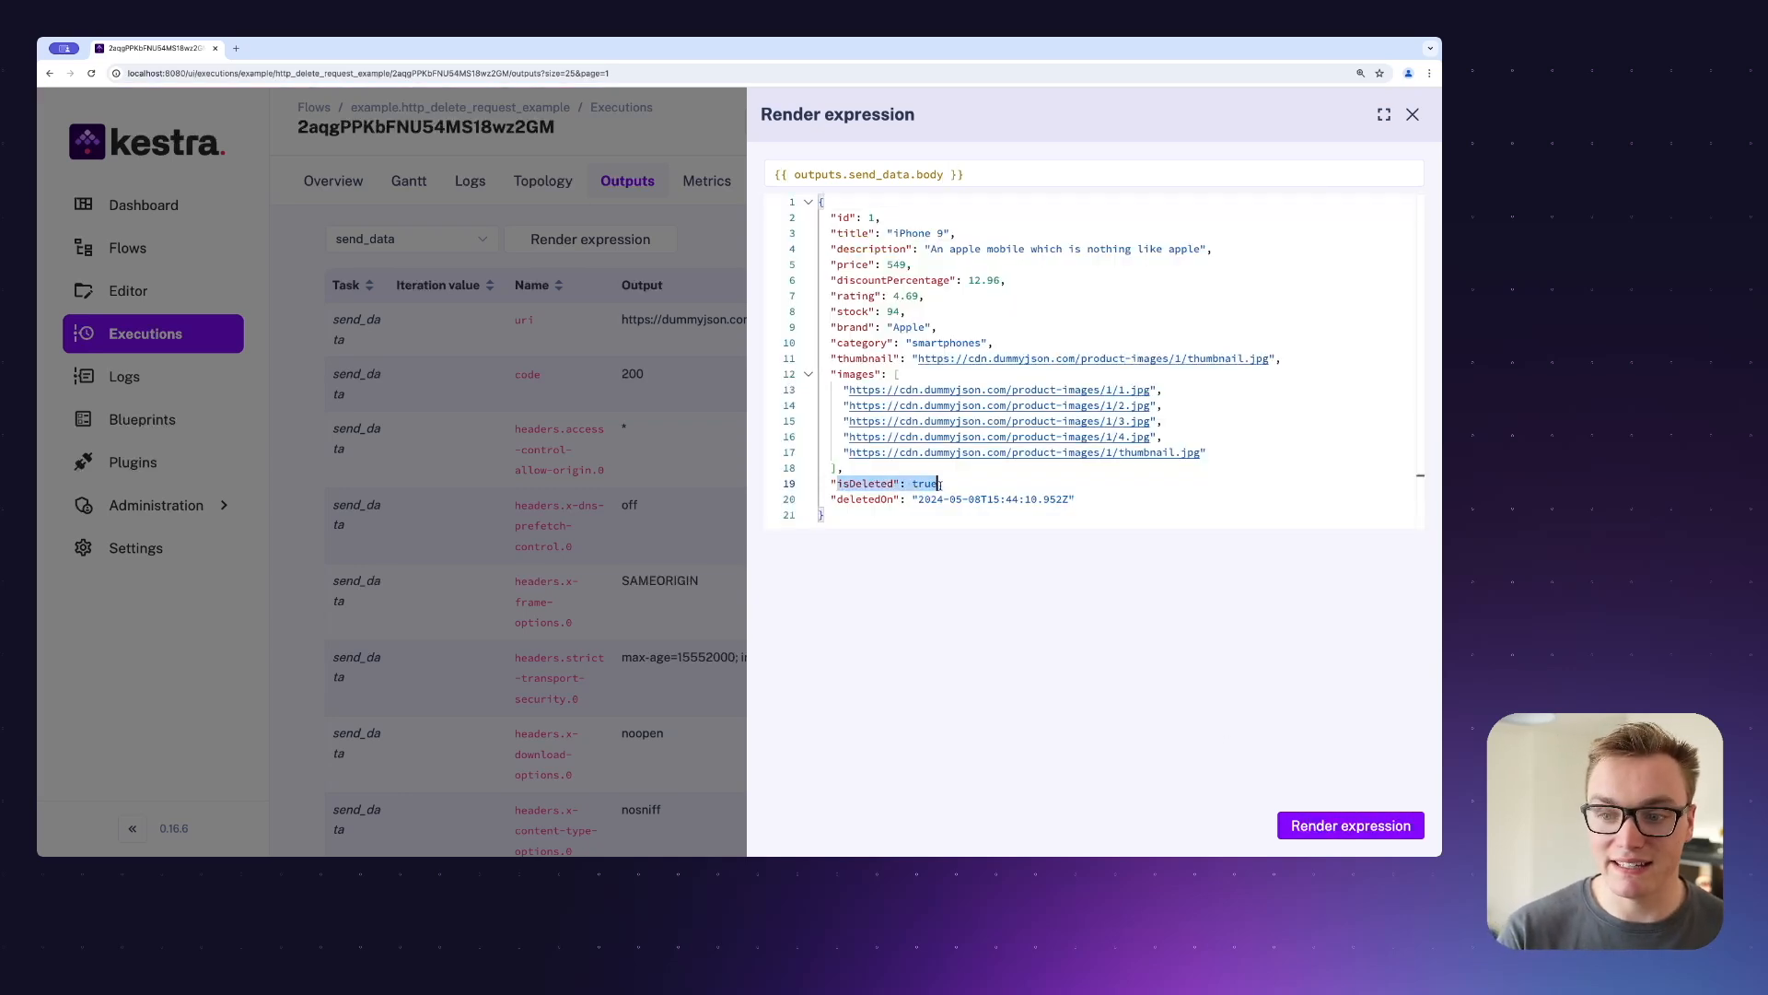